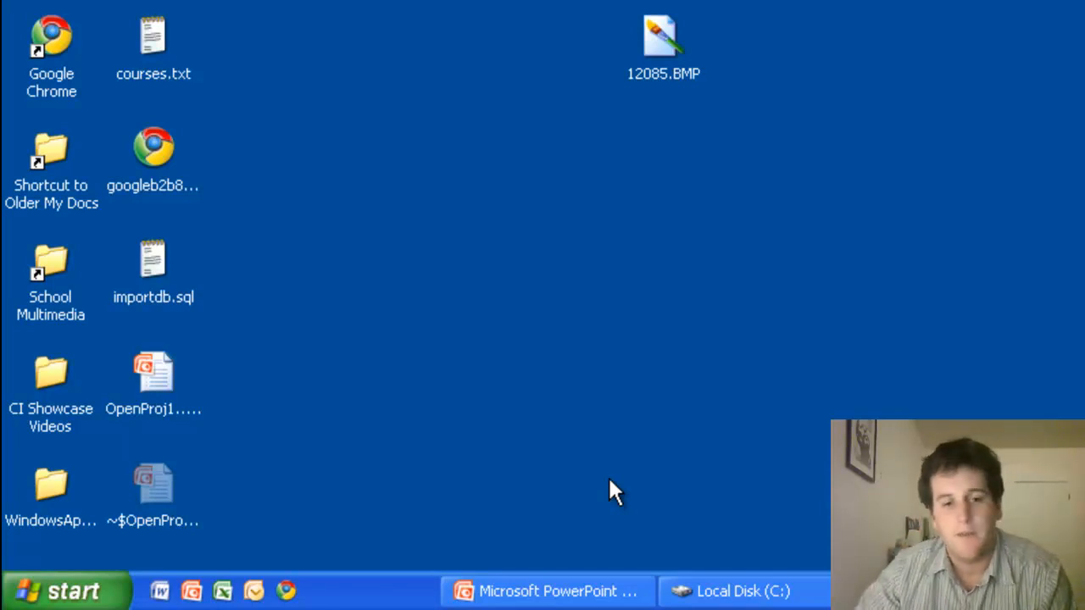
{"action": "mouse_move", "coordinate": [483, 440]}
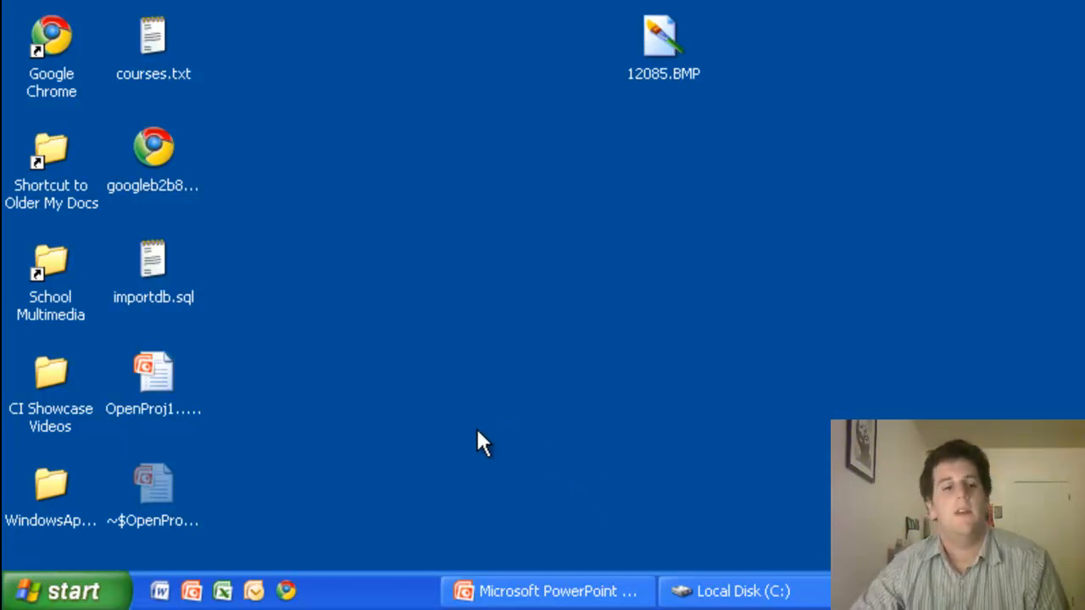
Step: Launch OpenProj from the desktop shortcut so its welcome dialog appears
{"action": "left_click", "coordinate": [68, 590]}
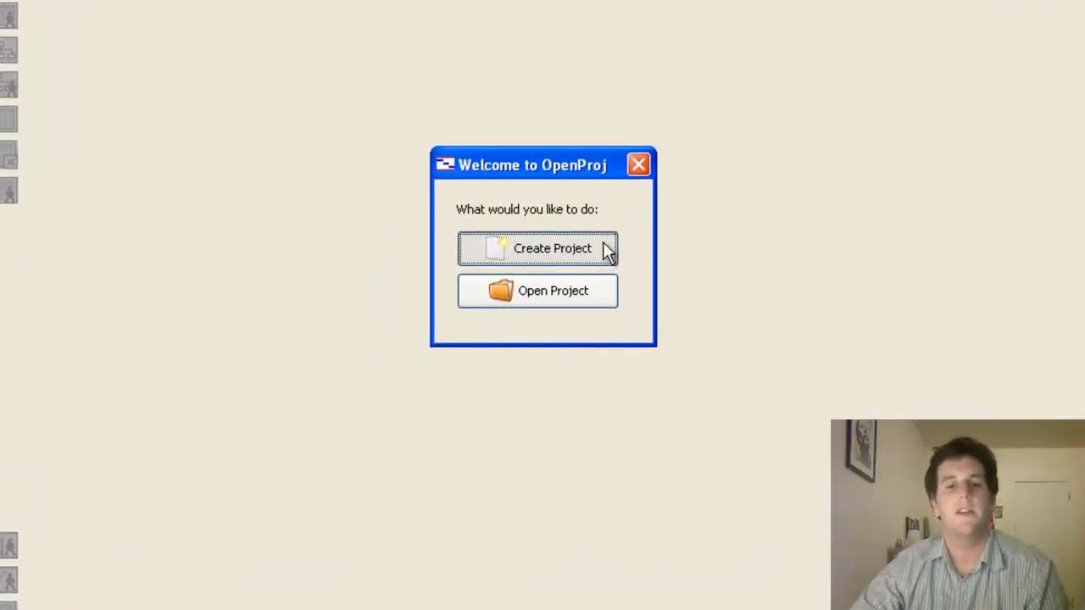
{"action": "left_click", "coordinate": [538, 248]}
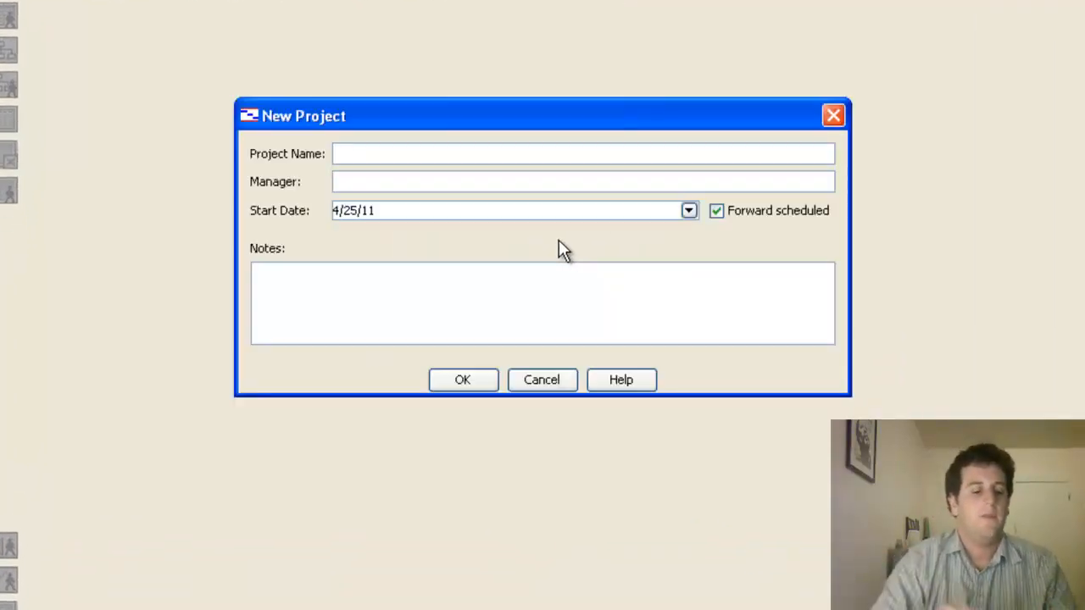
{"action": "type", "text": "Enrichment"}
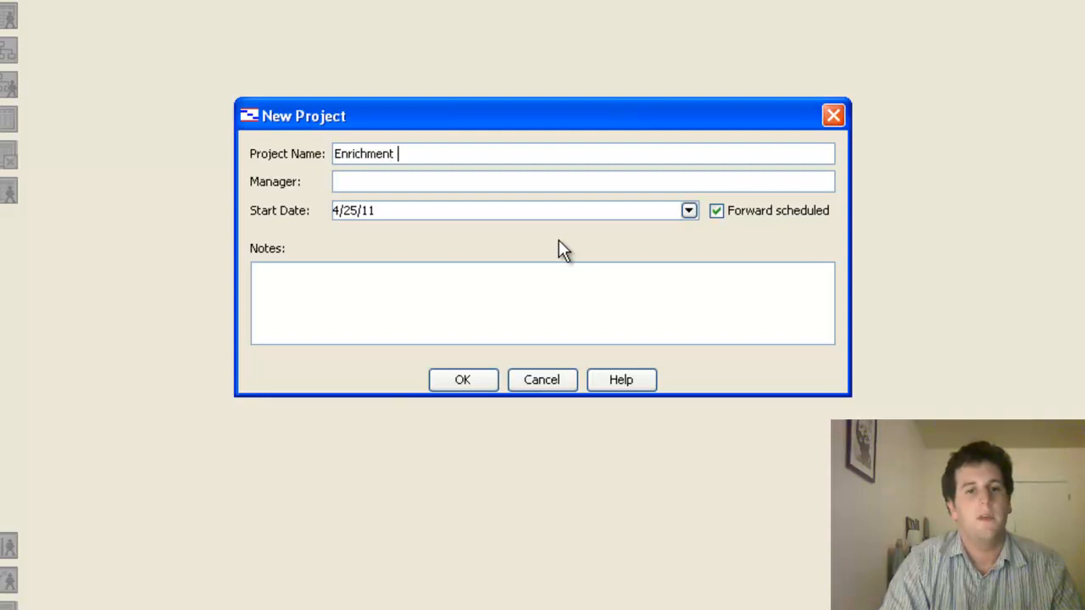
{"action": "type", "text": "Term -"}
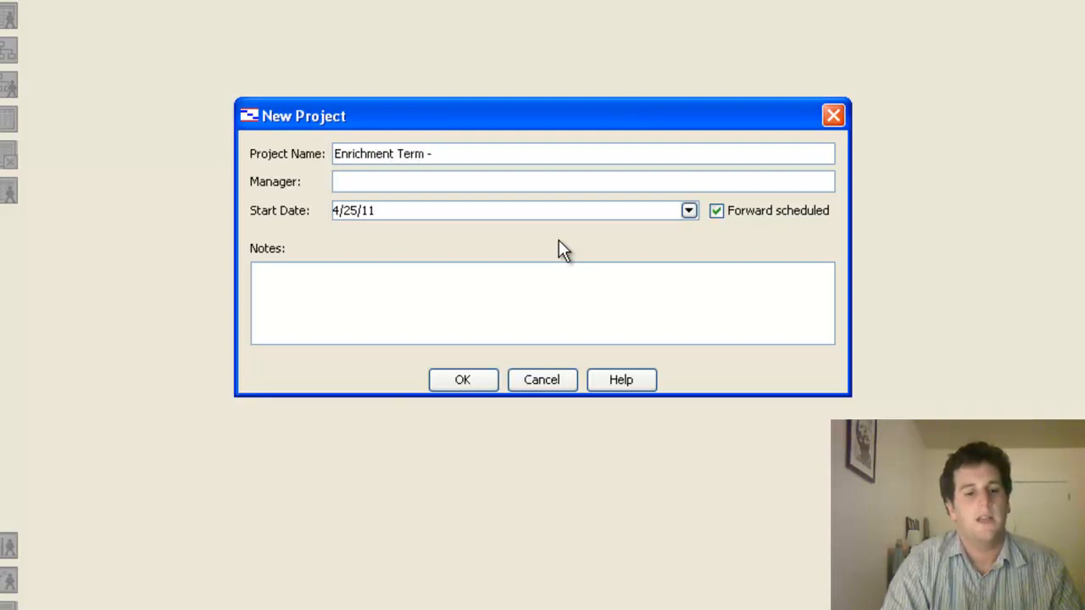
{"action": "type", "text": "Lippar"}
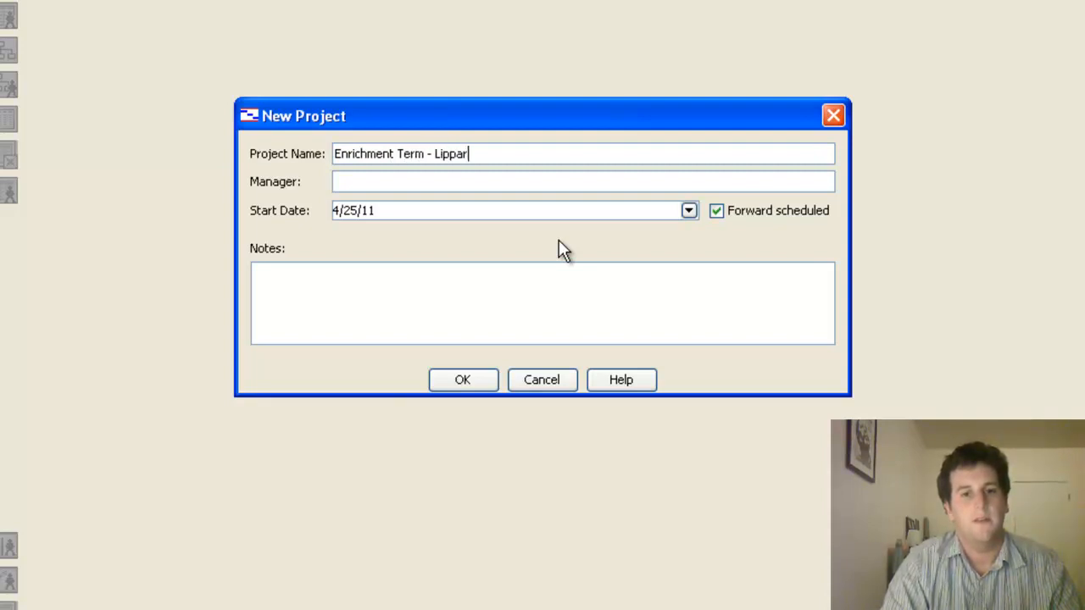
{"action": "type", "text": "d's Advisory"}
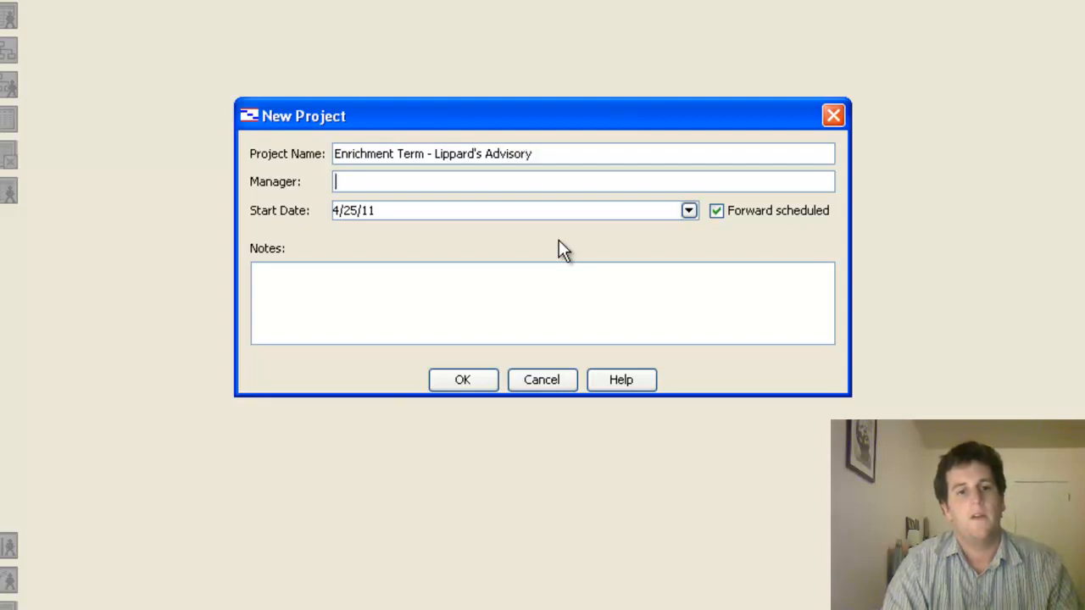
{"action": "type", "text": "Mr. Kad"}
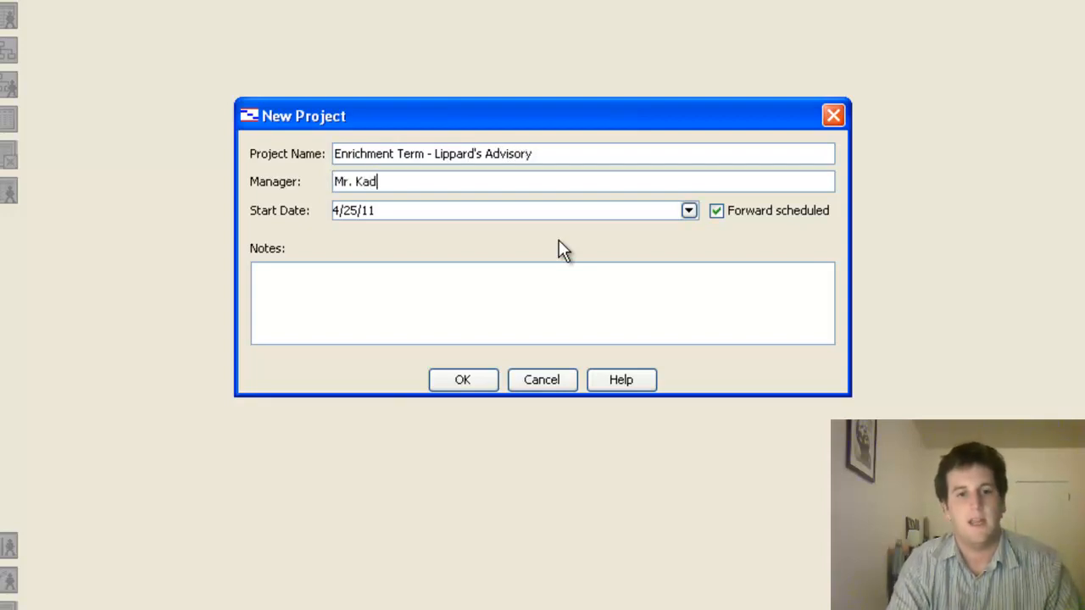
{"action": "type", "text": "in"}
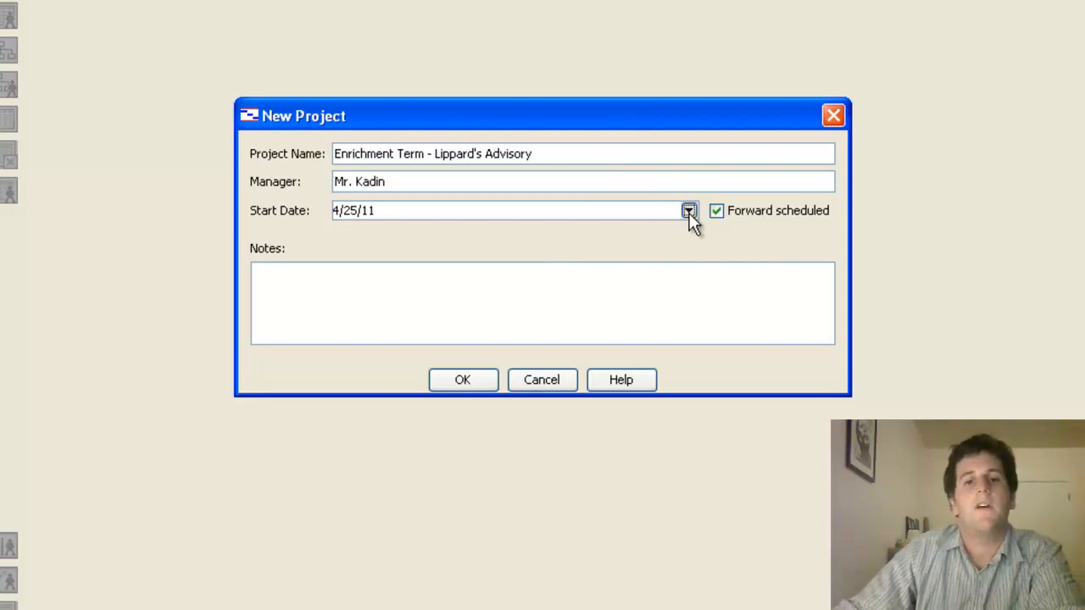
Step: Set the project start date to May 31, 2011 and create the project
{"action": "left_click", "coordinate": [688, 210]}
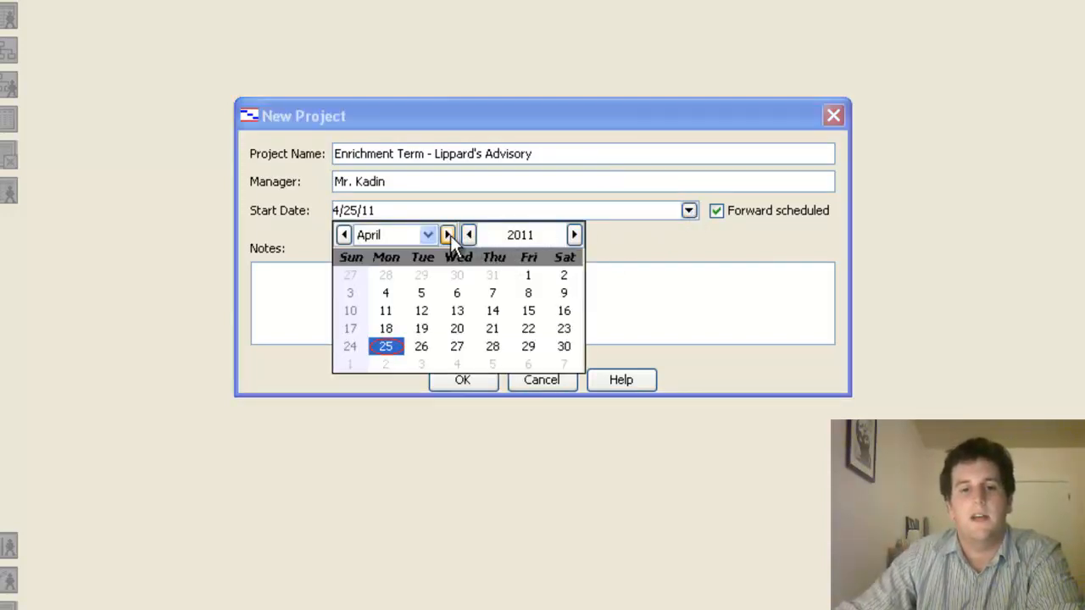
{"action": "left_click", "coordinate": [447, 234]}
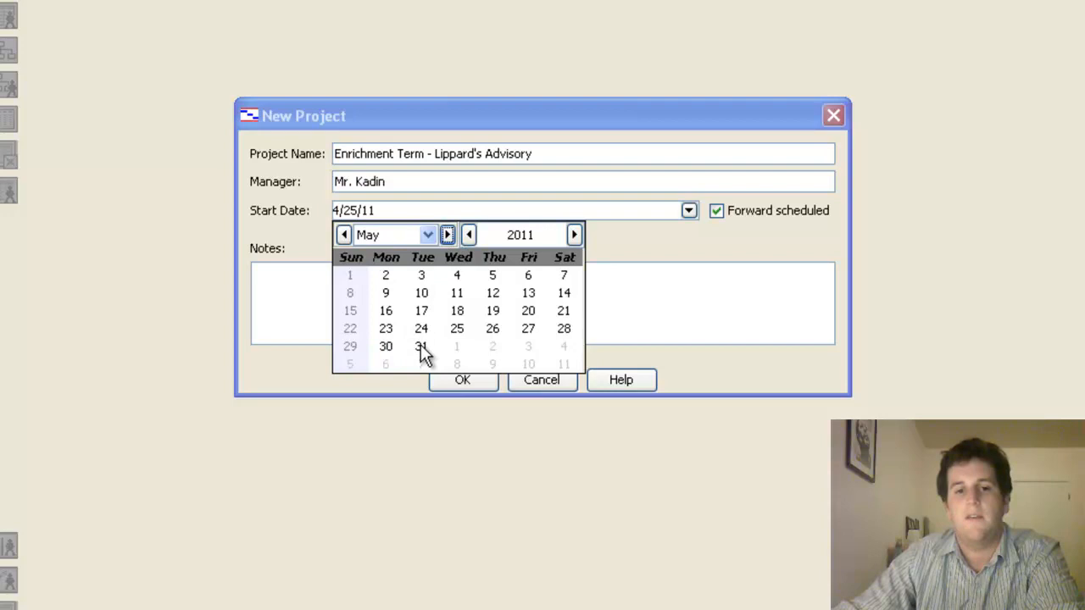
{"action": "left_click", "coordinate": [420, 345]}
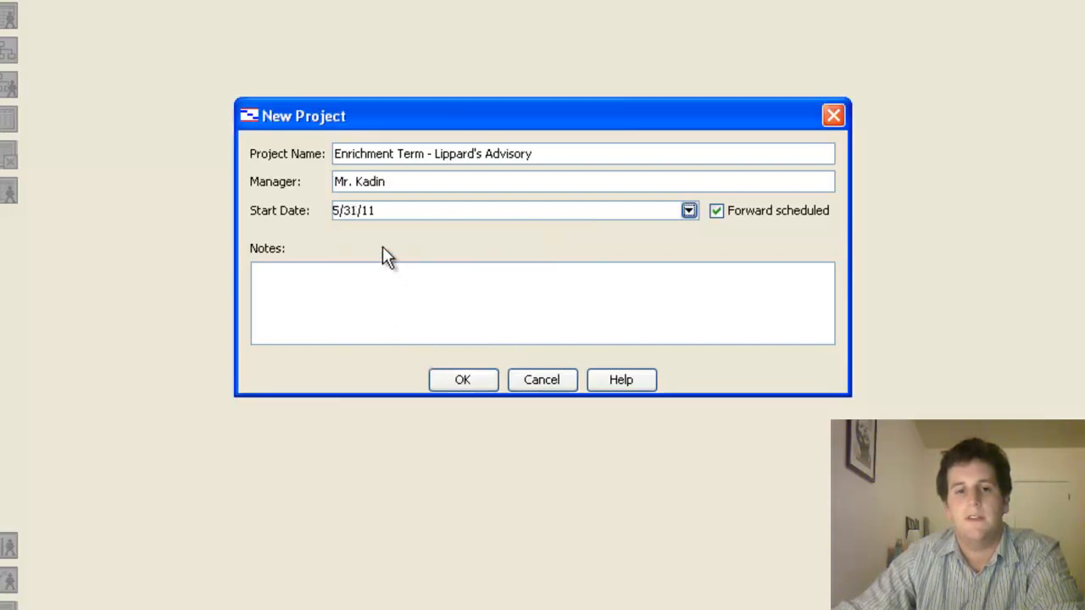
{"action": "mouse_move", "coordinate": [407, 178]}
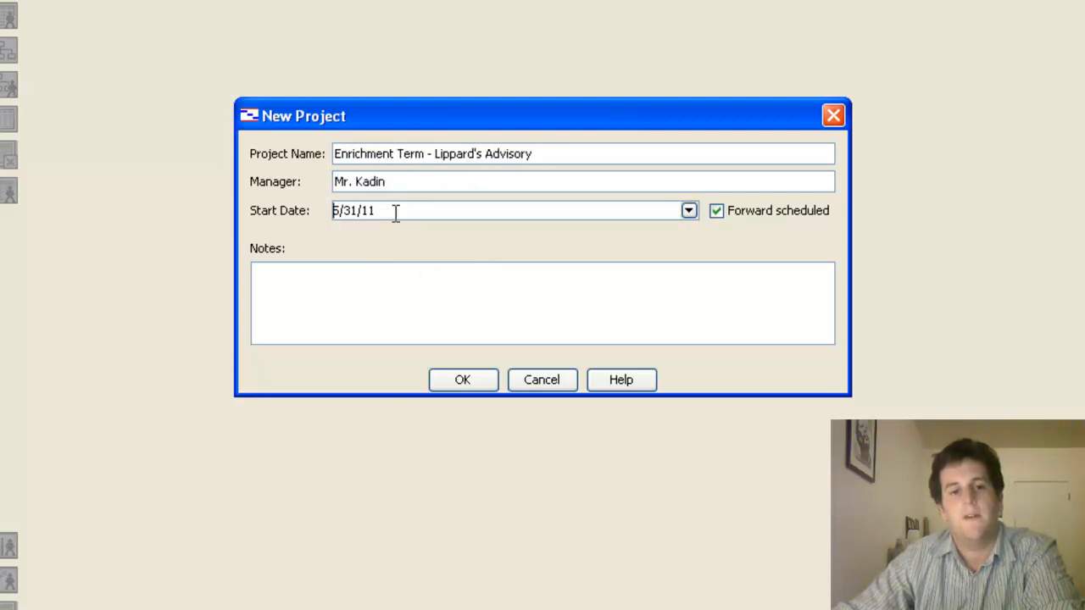
{"action": "mouse_move", "coordinate": [354, 320]}
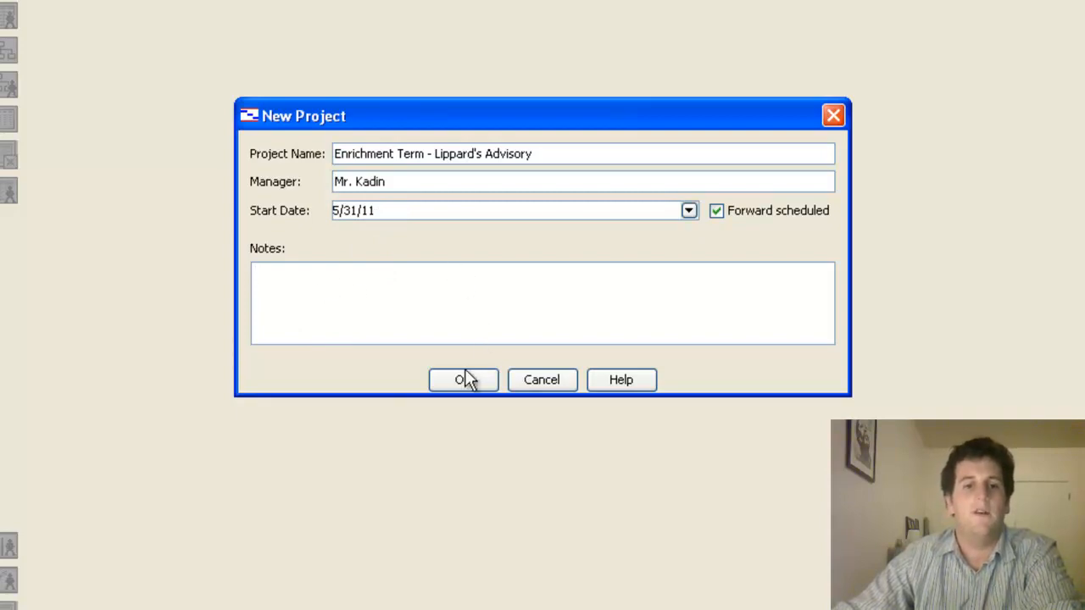
{"action": "left_click", "coordinate": [462, 380]}
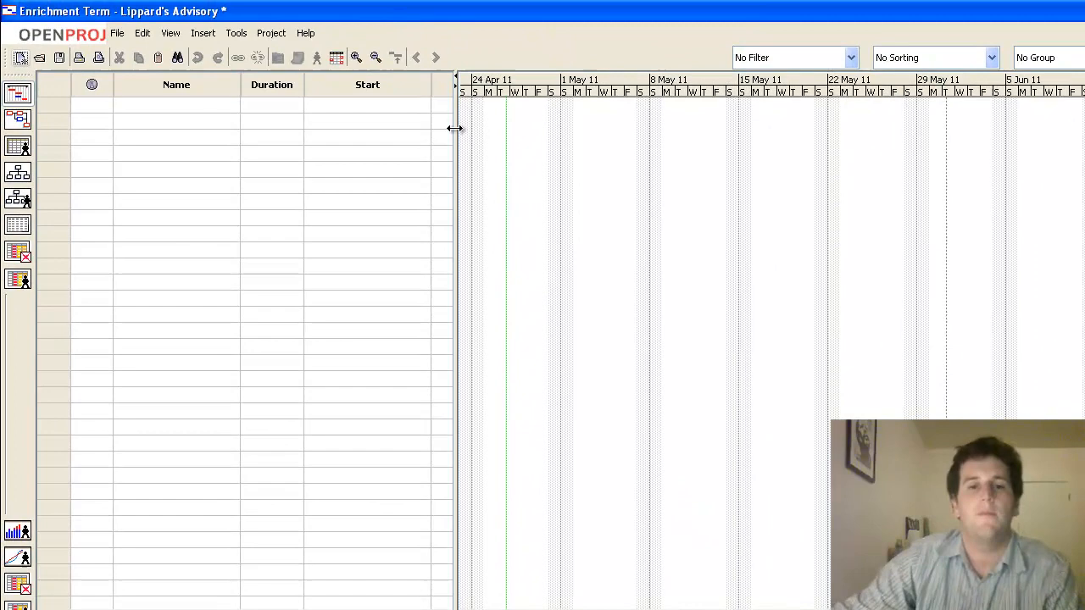
Step: Widen the task table to reveal the Finish column, then bring up the File menu
{"action": "left_click_drag", "start_coordinate": [454, 129], "coordinate": [524, 129]}
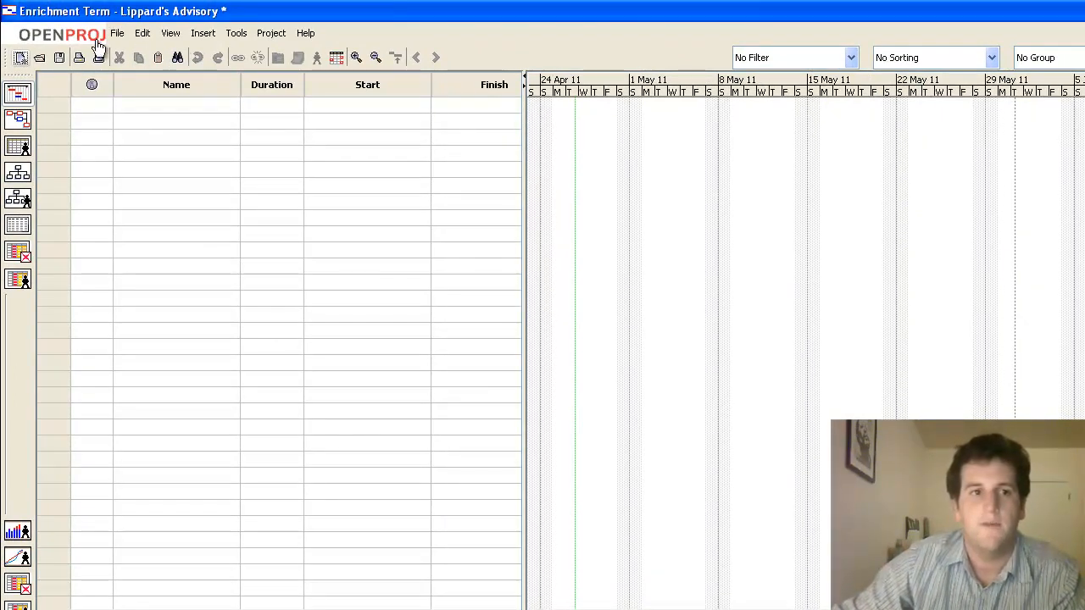
{"action": "left_click", "coordinate": [143, 34]}
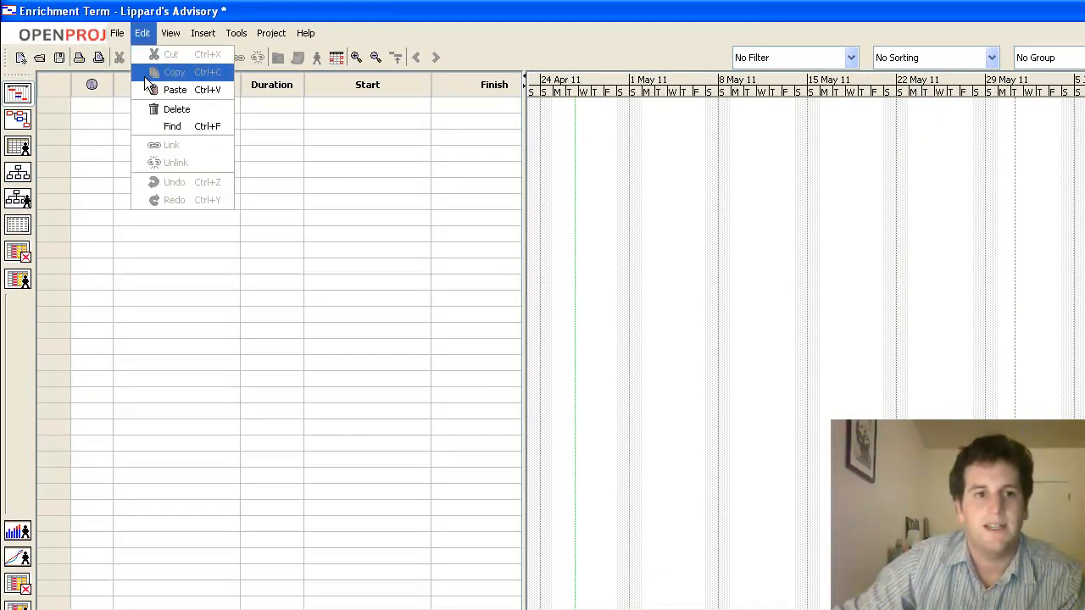
{"action": "left_click", "coordinate": [117, 33]}
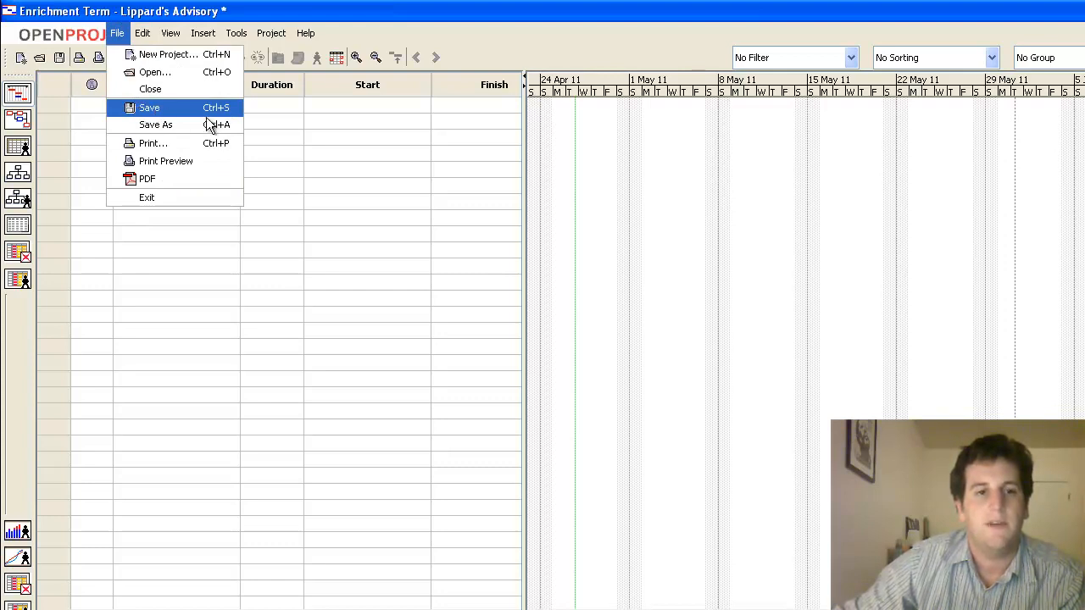
Step: Save the project to the Desktop as 'Enrichment Term - Lippard's Advisory.pod'
{"action": "left_click", "coordinate": [149, 107]}
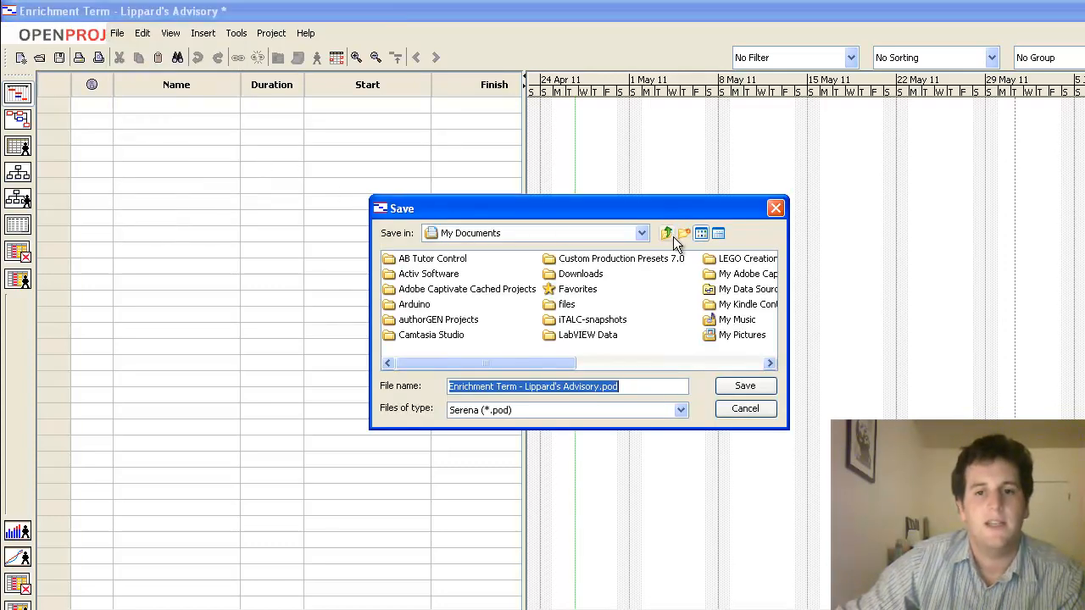
{"action": "left_click", "coordinate": [668, 234]}
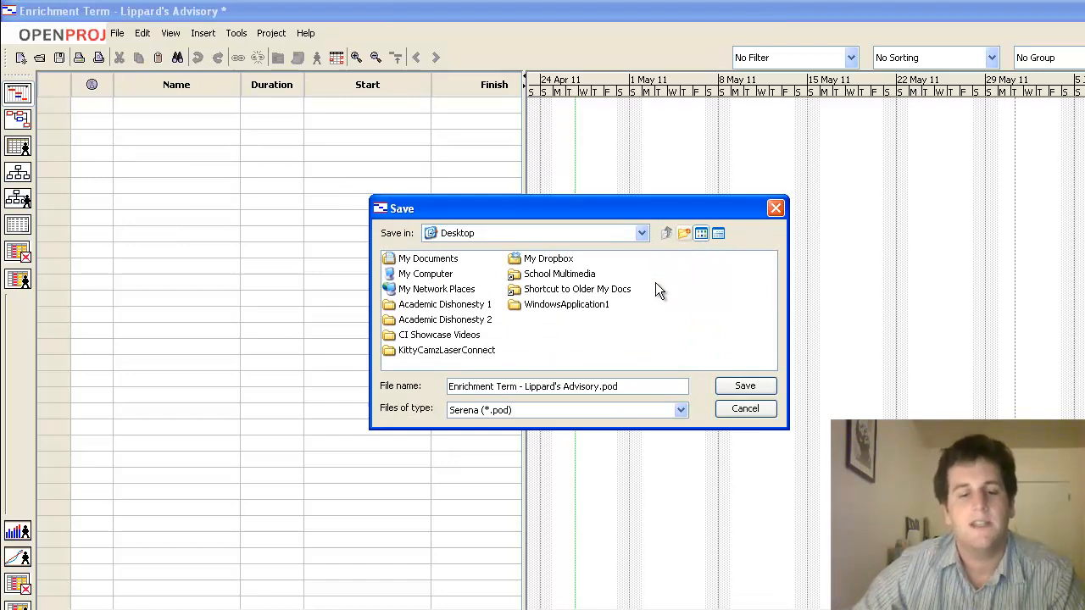
{"action": "mouse_move", "coordinate": [637, 297]}
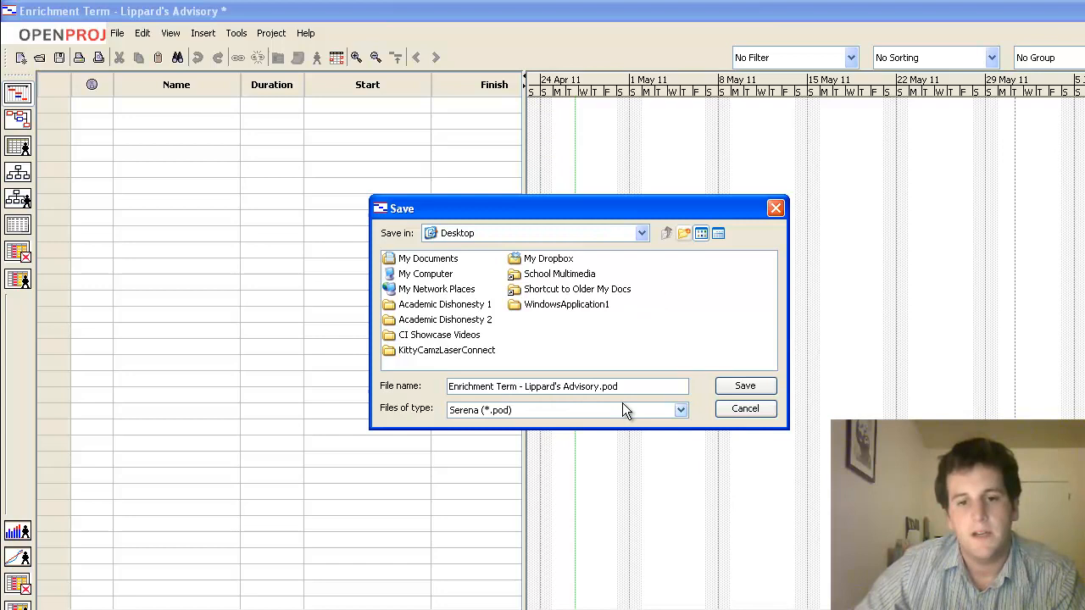
{"action": "double_click", "coordinate": [608, 386]}
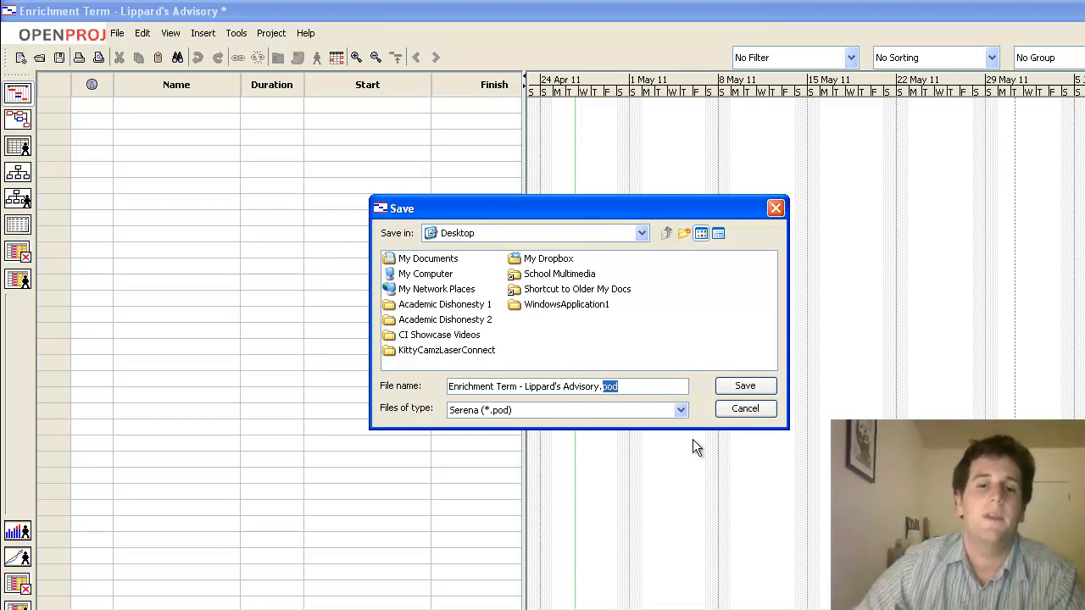
{"action": "left_click", "coordinate": [744, 386]}
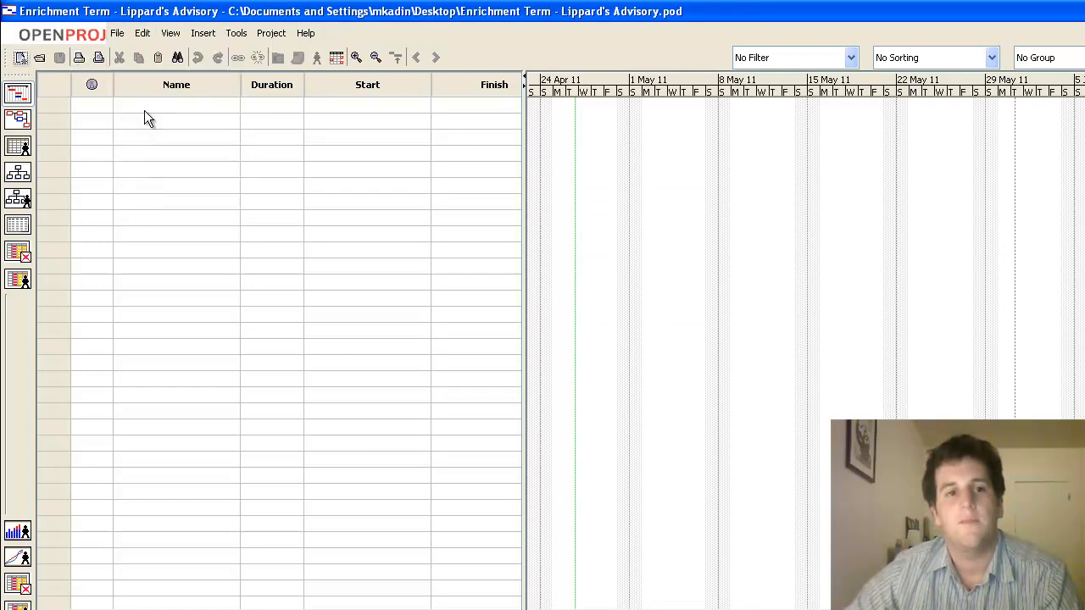
{"action": "mouse_move", "coordinate": [495, 253]}
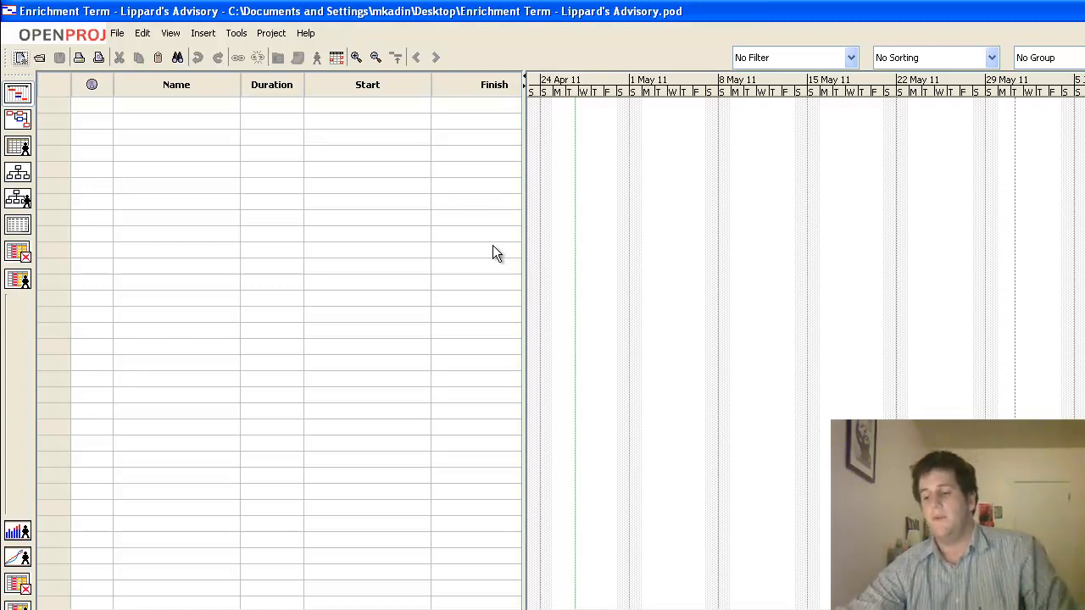
{"action": "mouse_move", "coordinate": [466, 140]}
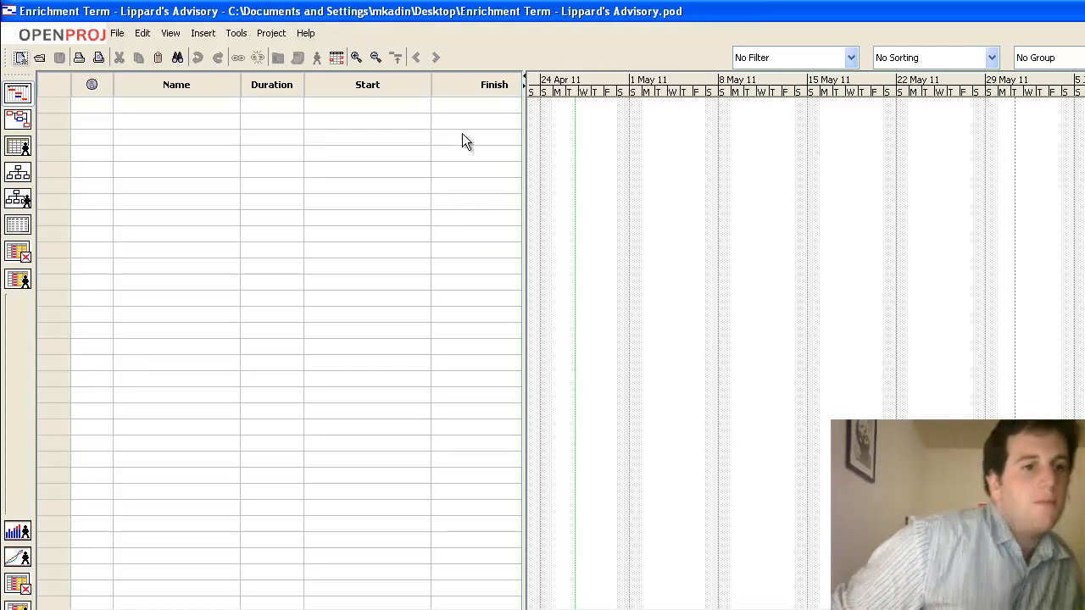
{"action": "mouse_move", "coordinate": [592, 334]}
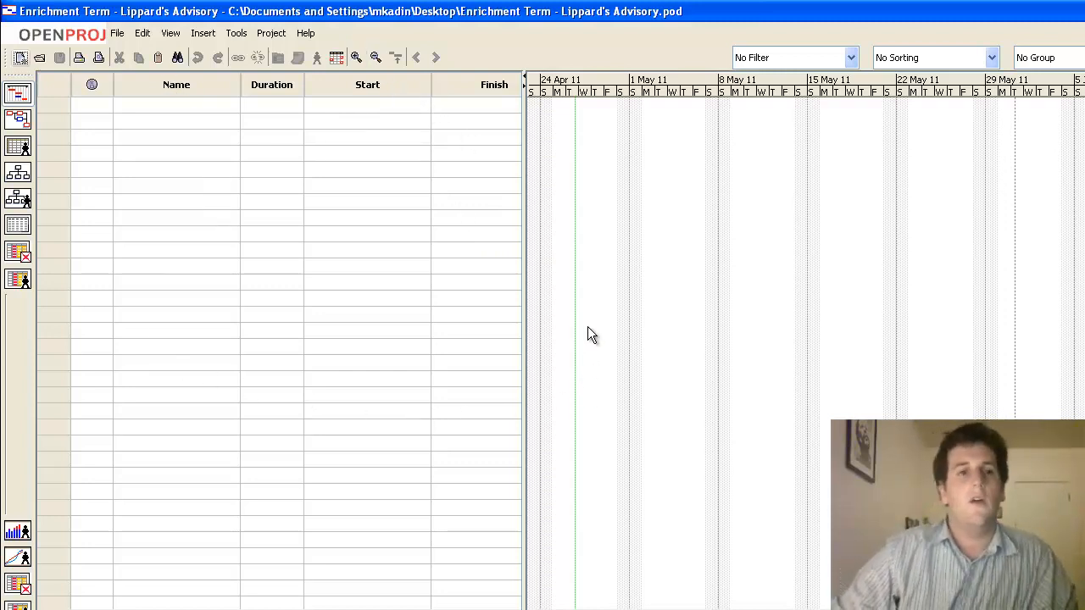
{"action": "mouse_move", "coordinate": [495, 222]}
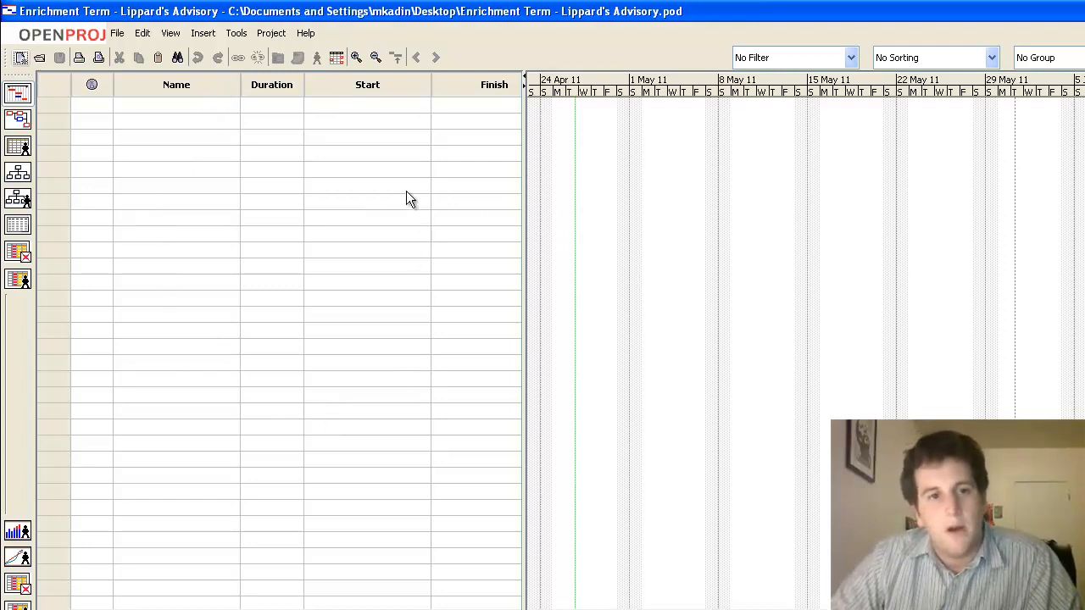
{"action": "mouse_move", "coordinate": [926, 156]}
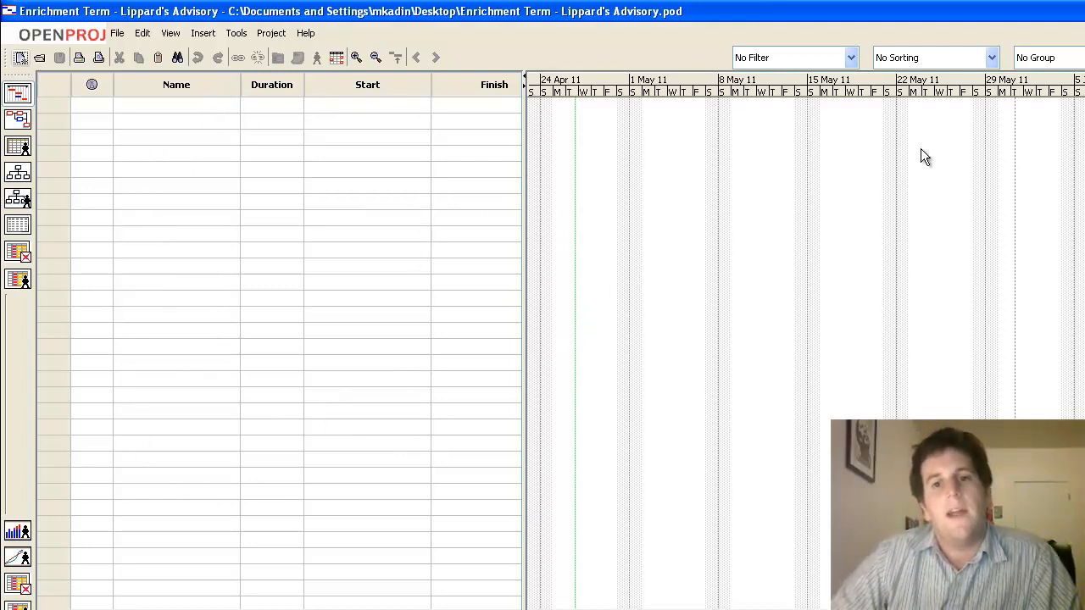
{"action": "mouse_move", "coordinate": [759, 424]}
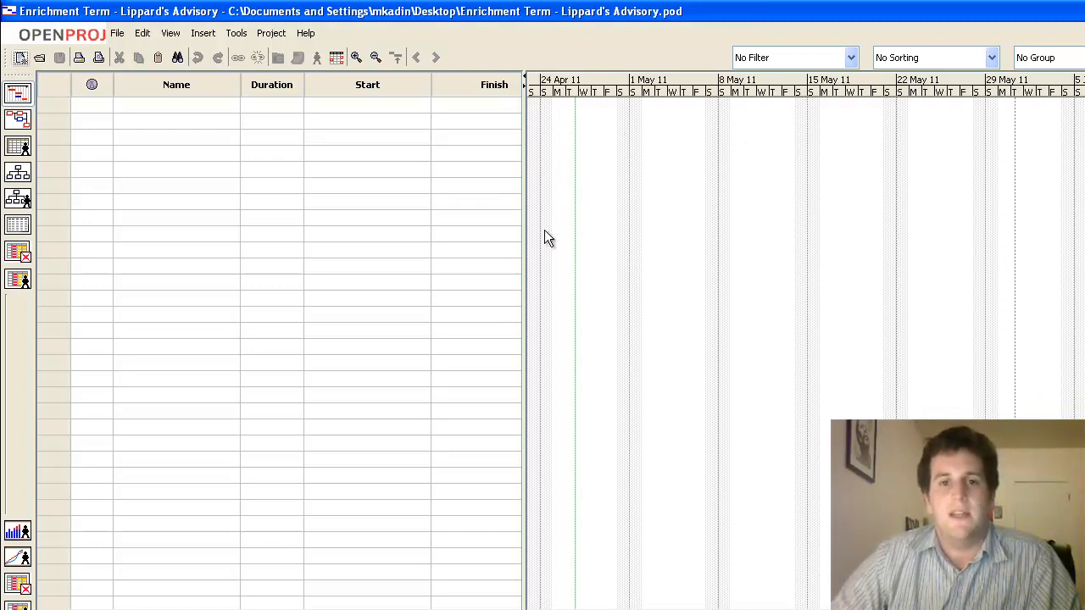
{"action": "mouse_move", "coordinate": [932, 244]}
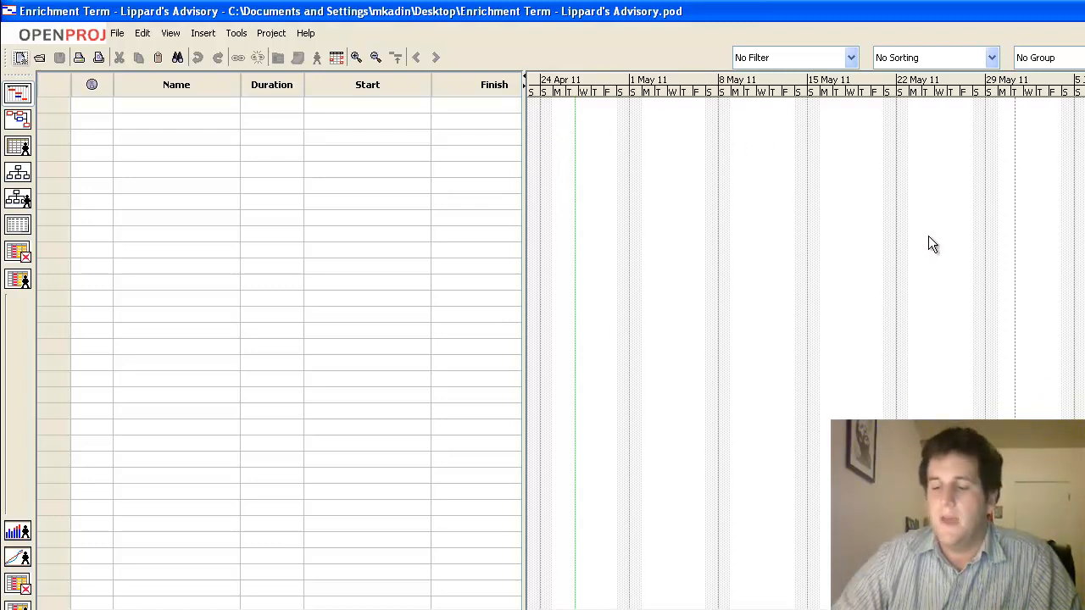
{"action": "mouse_move", "coordinate": [827, 231]}
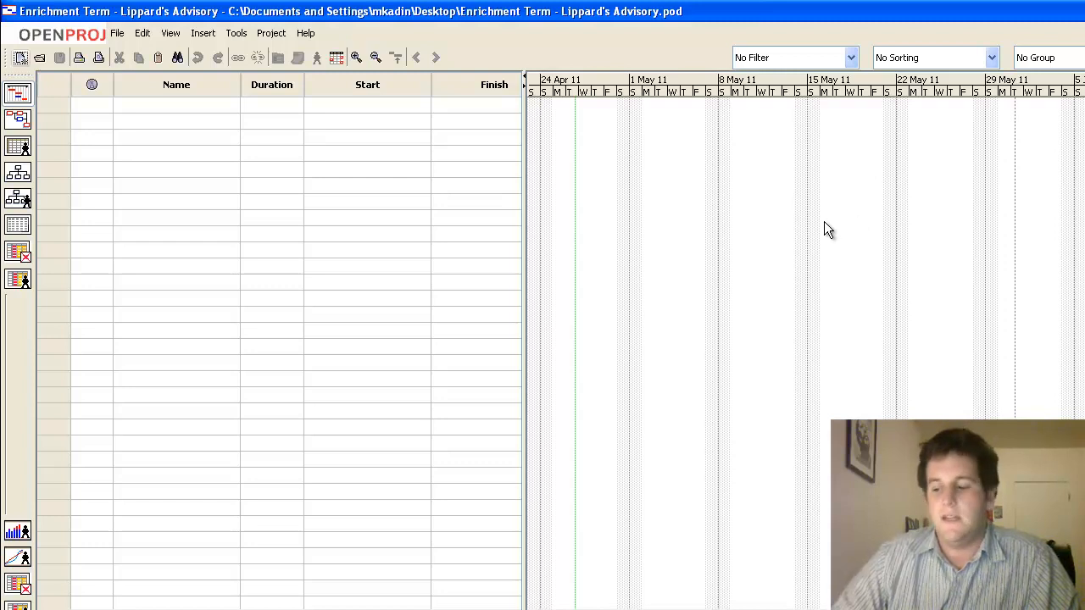
{"action": "mouse_move", "coordinate": [827, 231]}
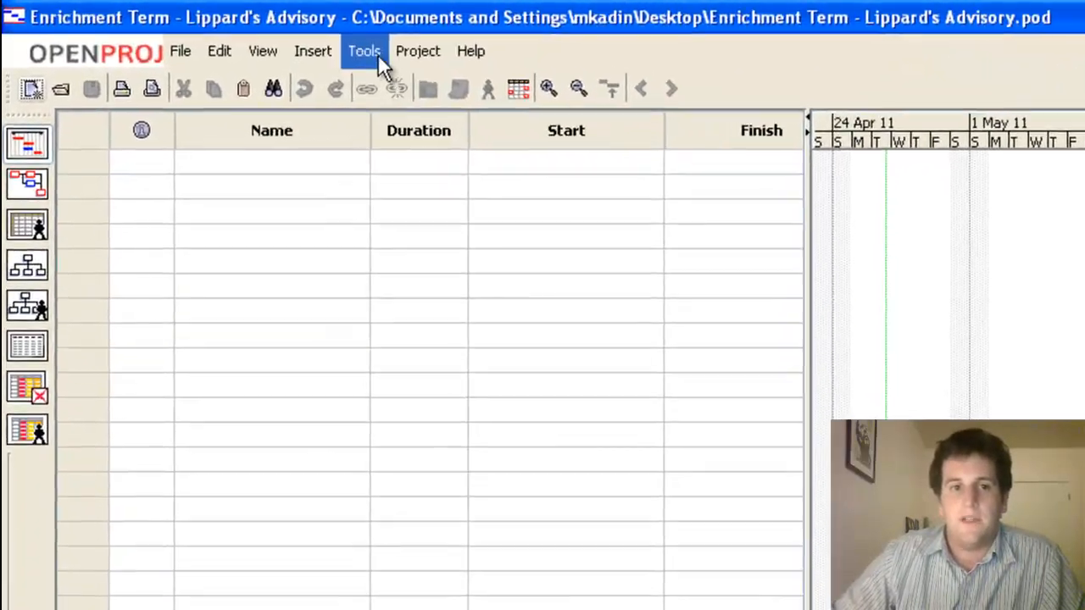
Step: Open the Standard working calendar editor via Tools and pick May 31, 2011
{"action": "left_click", "coordinate": [363, 51]}
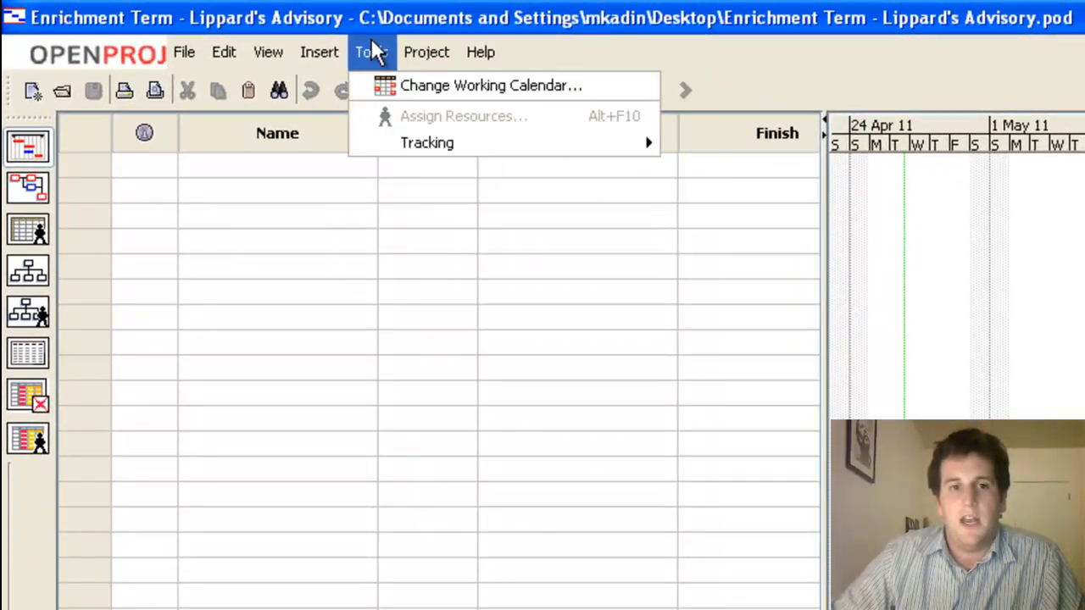
{"action": "left_click", "coordinate": [489, 85]}
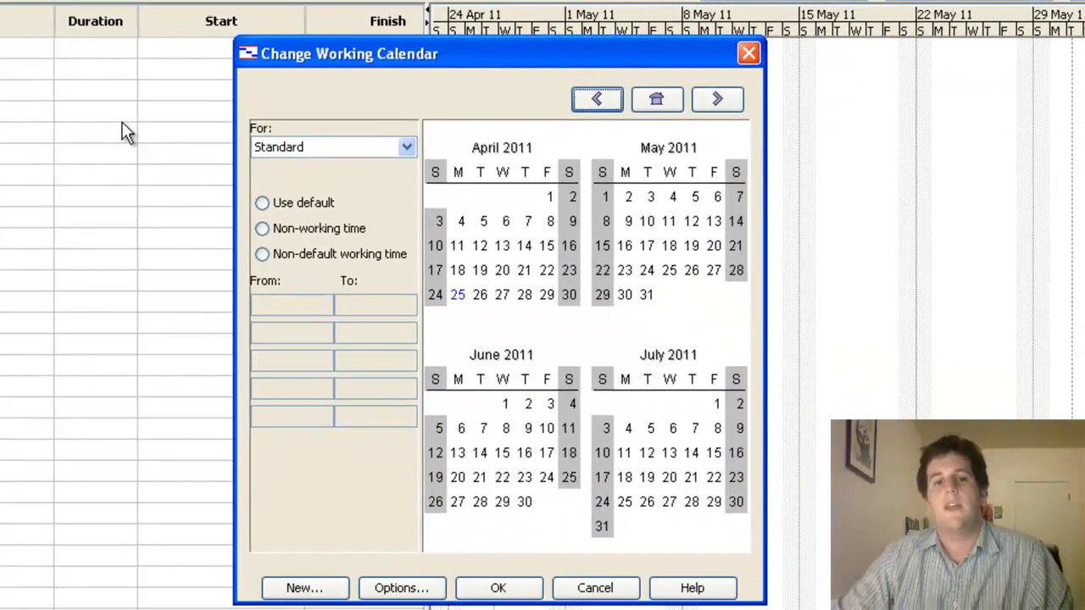
{"action": "mouse_move", "coordinate": [353, 178]}
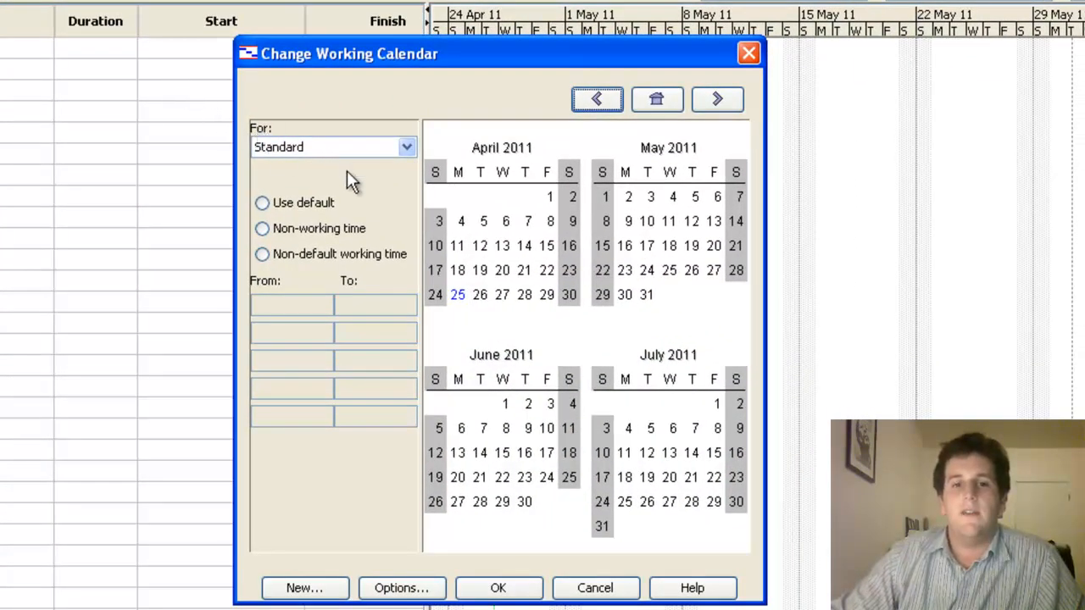
{"action": "mouse_move", "coordinate": [528, 185]}
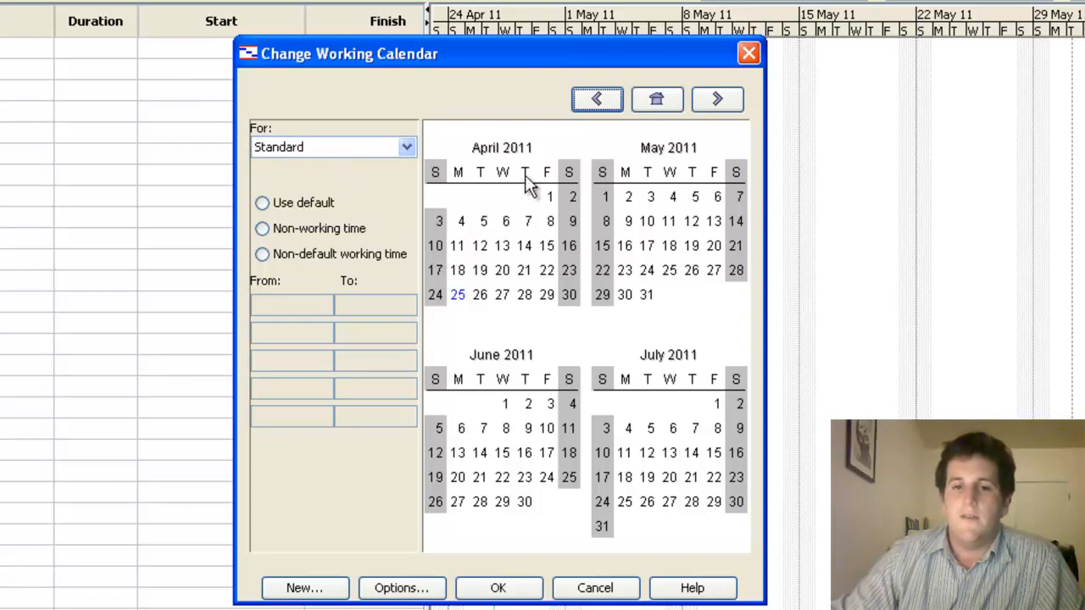
{"action": "mouse_move", "coordinate": [732, 153]}
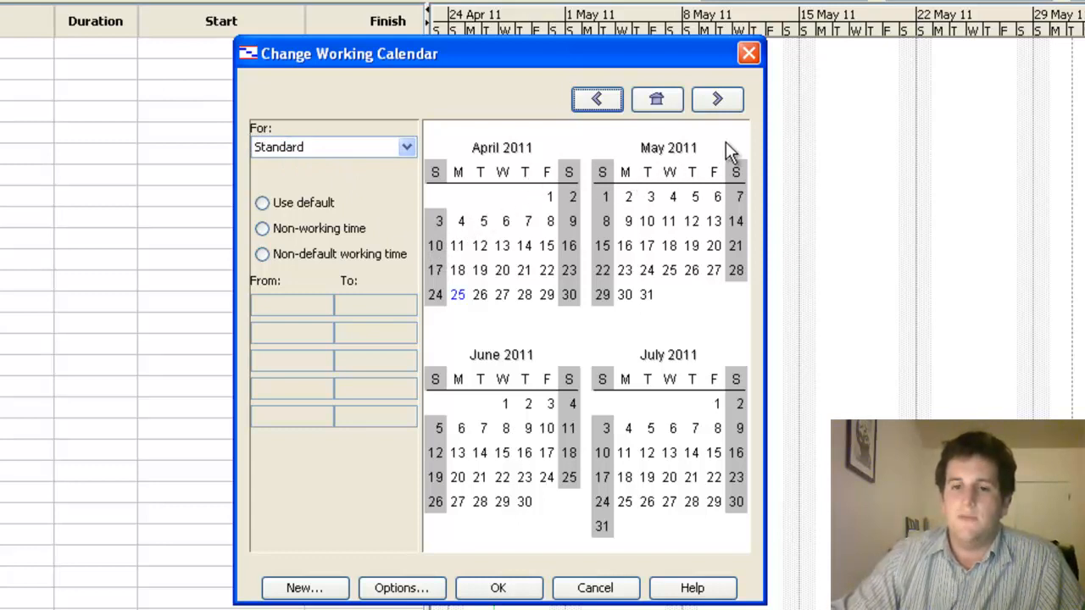
{"action": "mouse_move", "coordinate": [647, 308]}
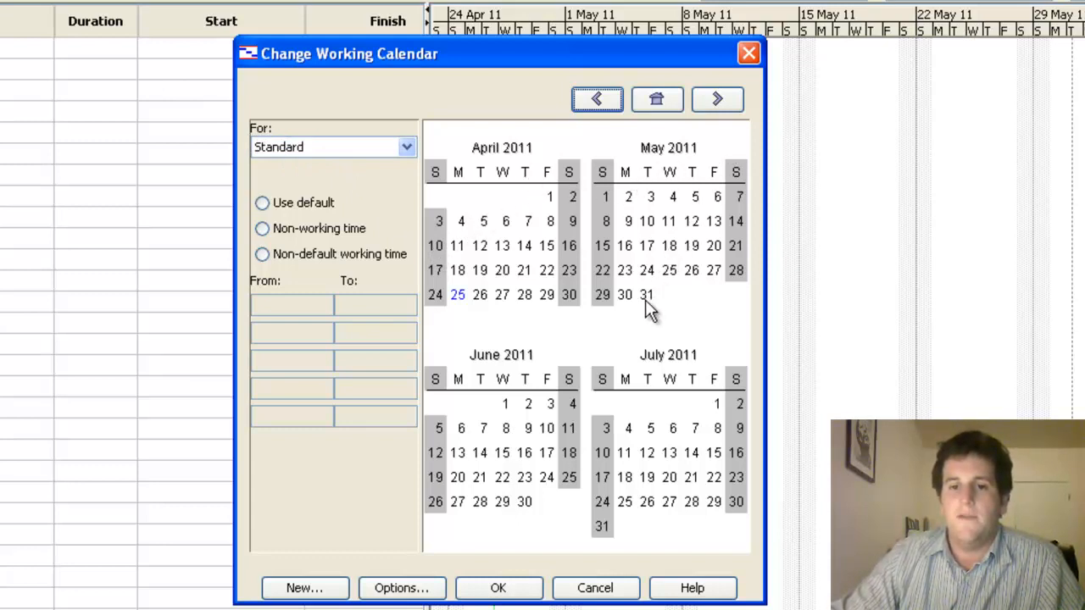
{"action": "left_click", "coordinate": [261, 203]}
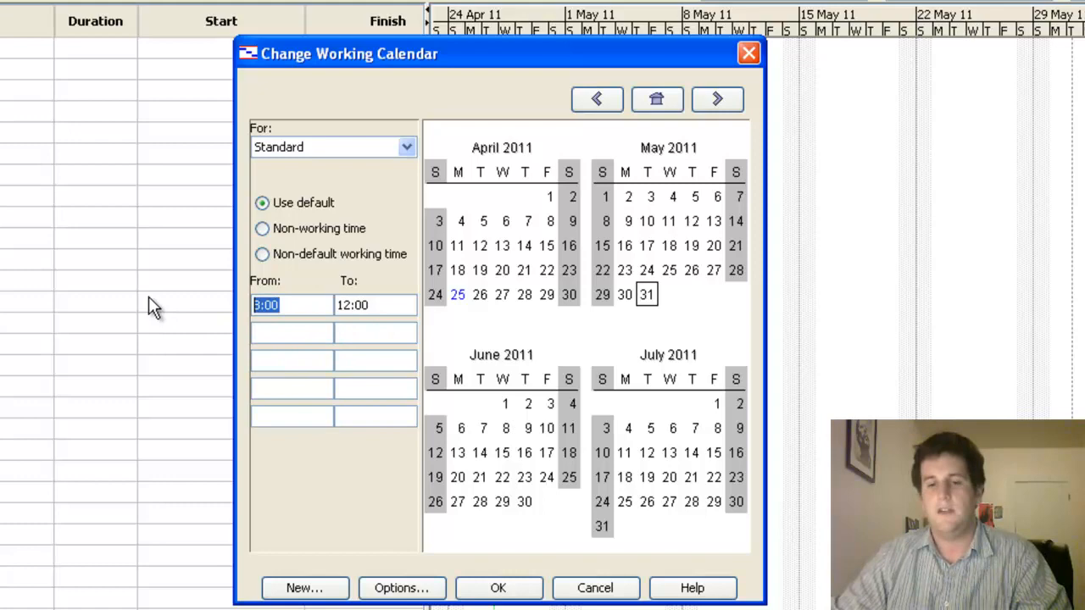
Step: Give May 31 non-default working hours from 12:35 to 15:15
{"action": "type", "text": "12:35"}
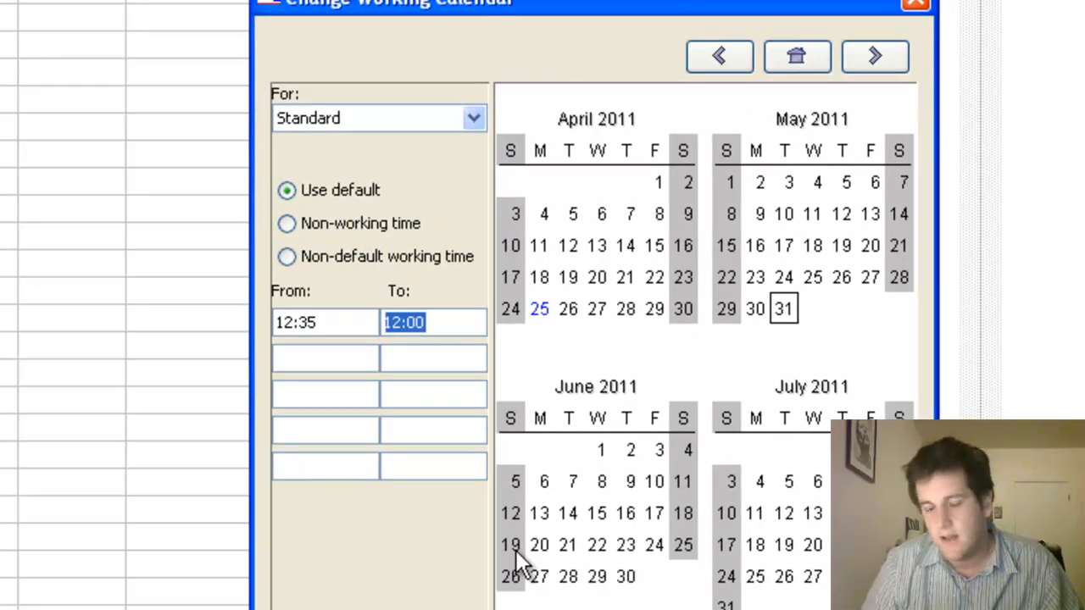
{"action": "type", "text": "15:"}
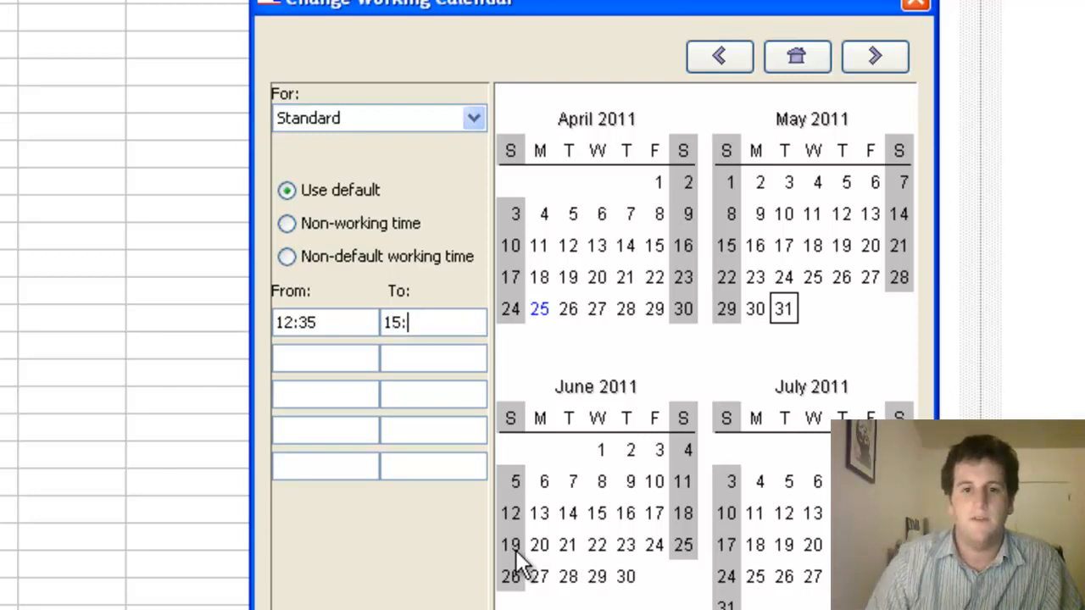
{"action": "type", "text": "15"}
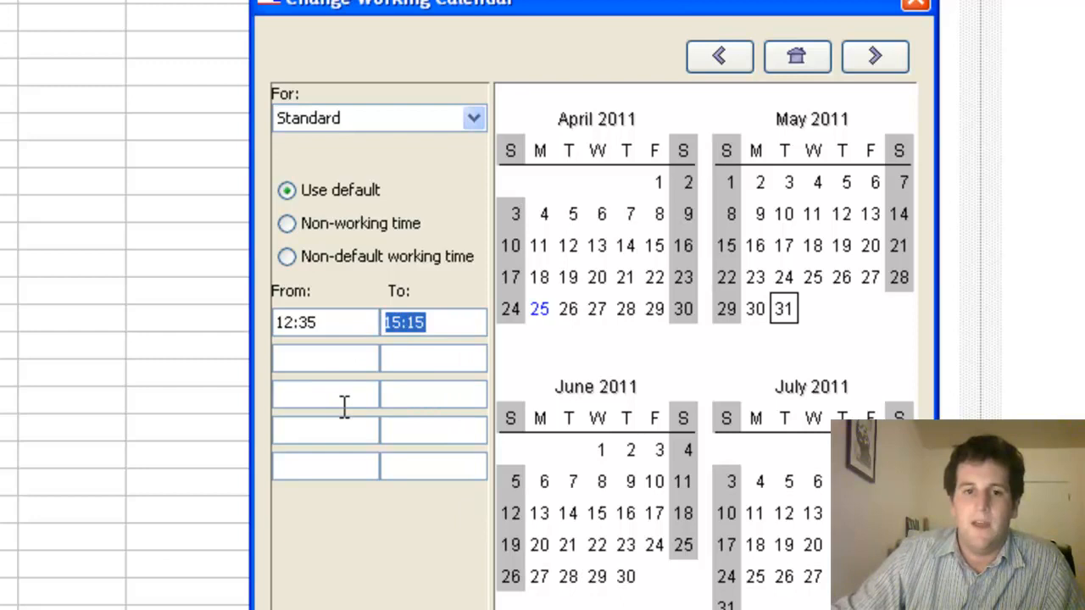
{"action": "mouse_move", "coordinate": [725, 336]}
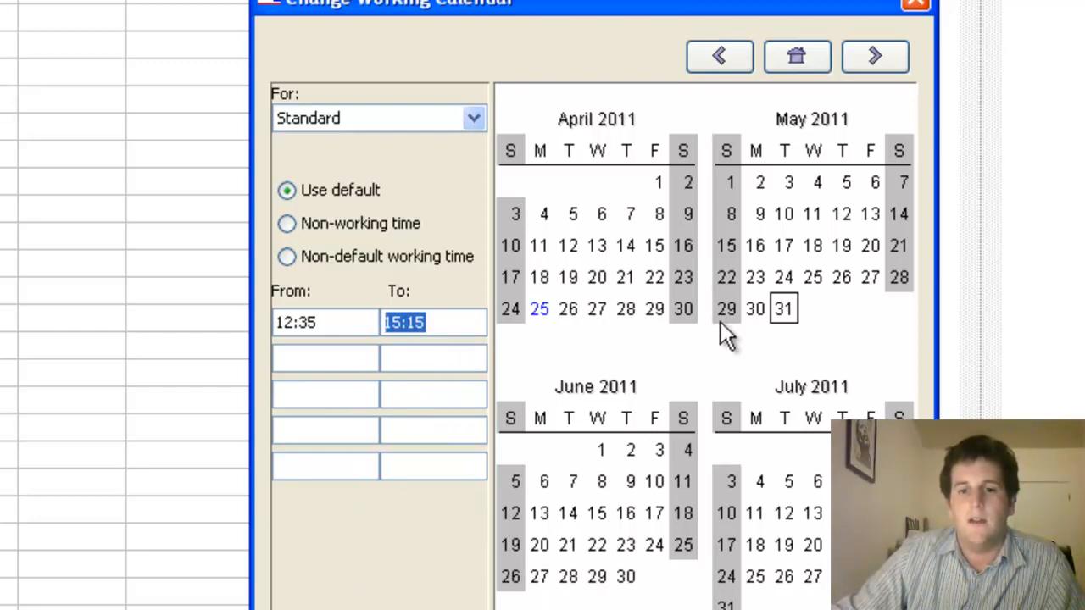
{"action": "left_click", "coordinate": [286, 256]}
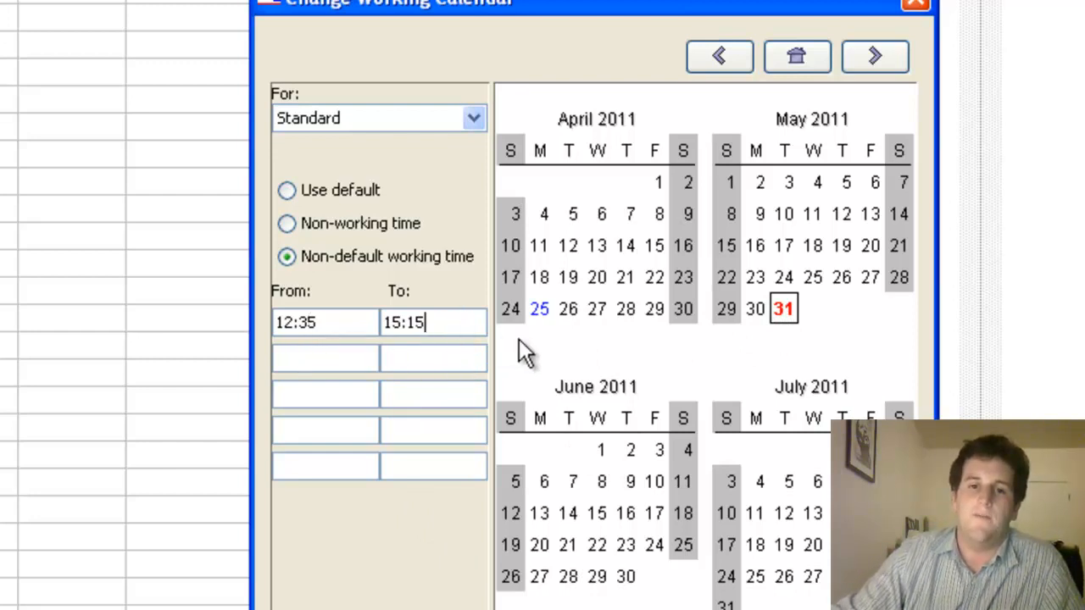
Step: Pick June 1 and enter working hours 12:35 to 15:15 for it
{"action": "left_click", "coordinate": [286, 190]}
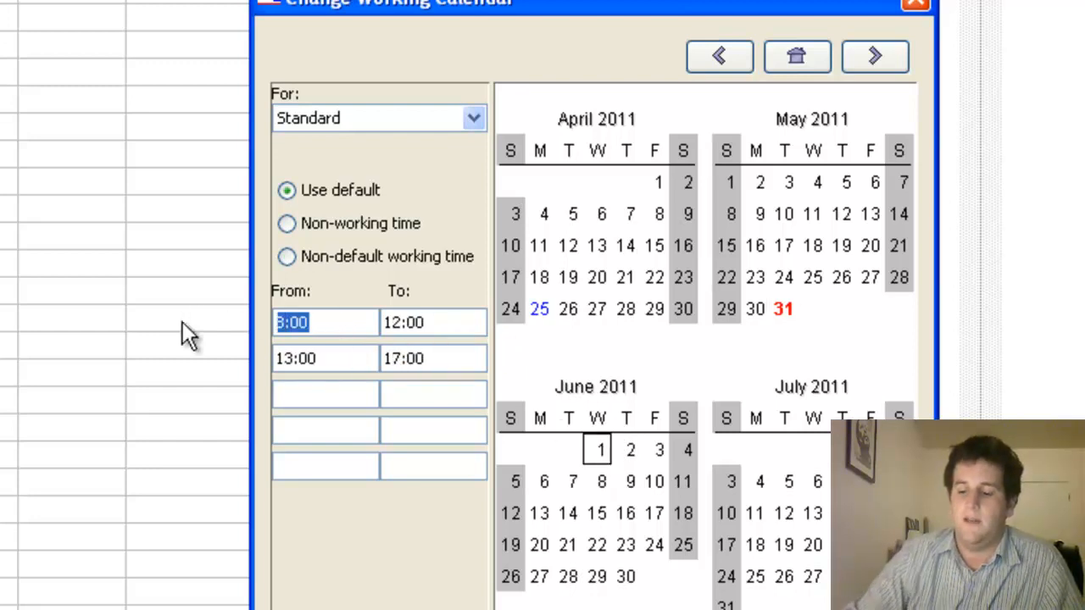
{"action": "type", "text": "12:35"}
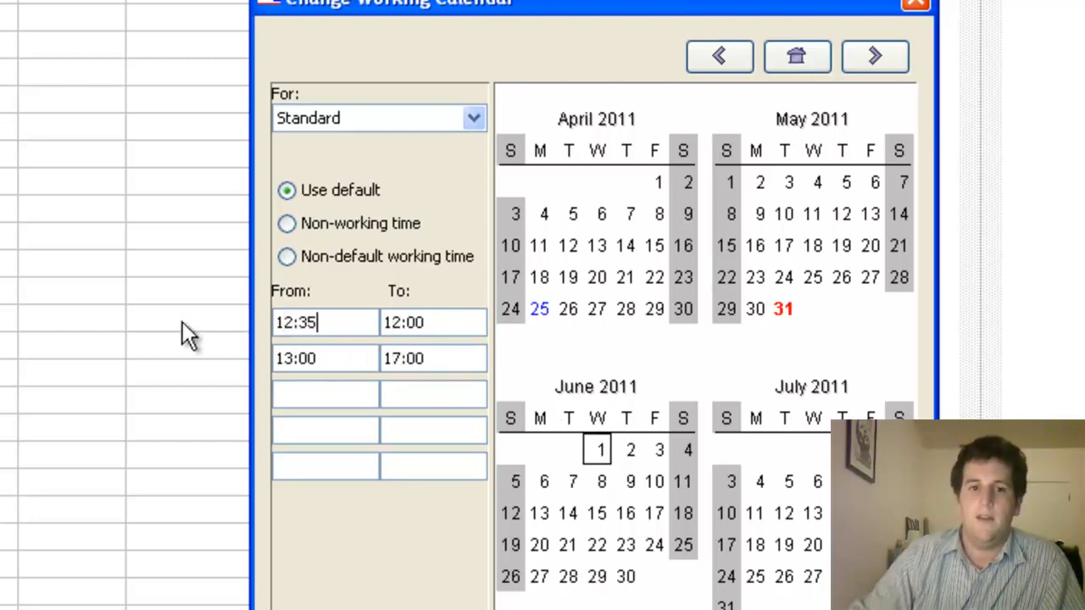
{"action": "left_click", "coordinate": [434, 322]}
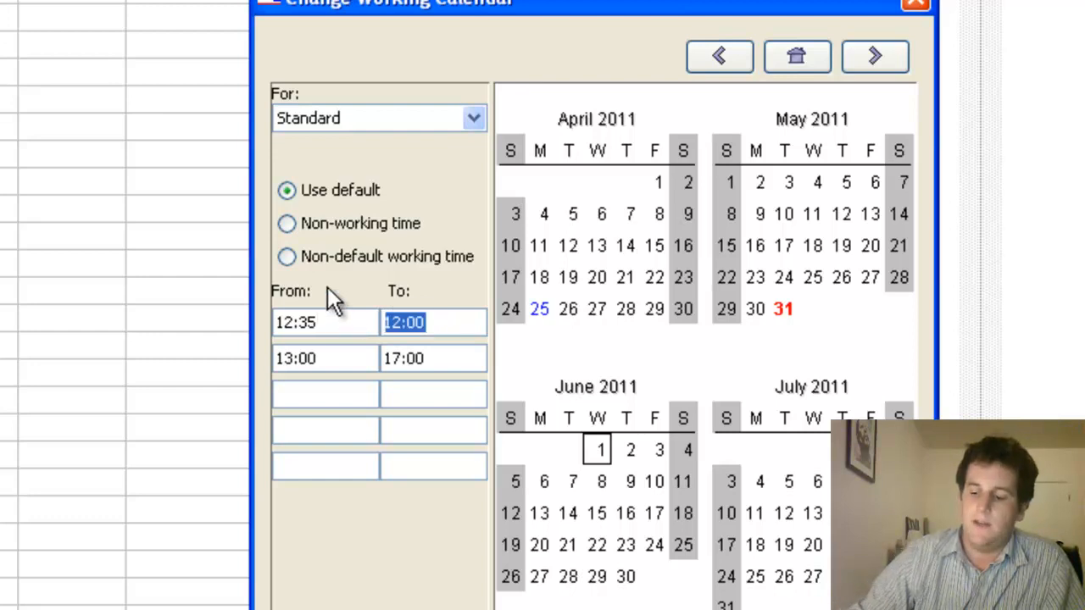
{"action": "type", "text": "15:15"}
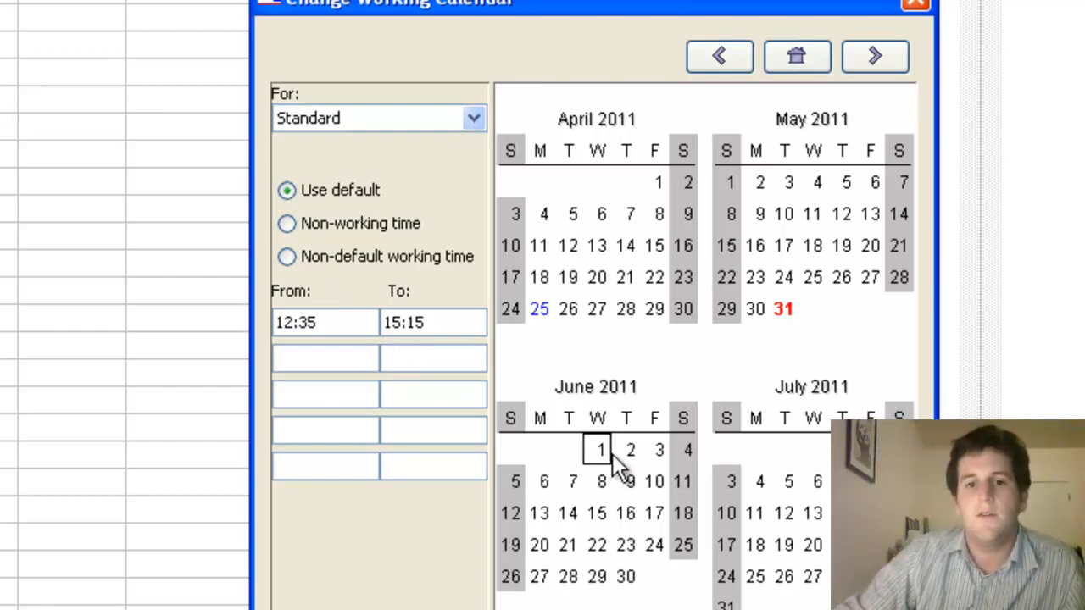
{"action": "mouse_move", "coordinate": [631, 454]}
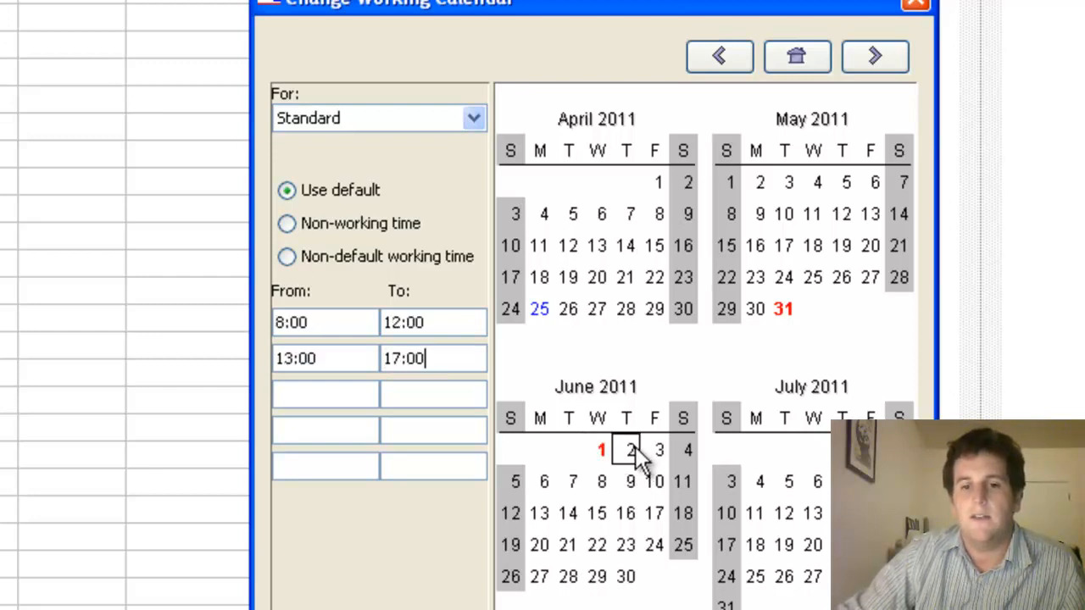
Step: Enter working hours 12:35 to 15:15 for June 2
{"action": "type", "text": "1"}
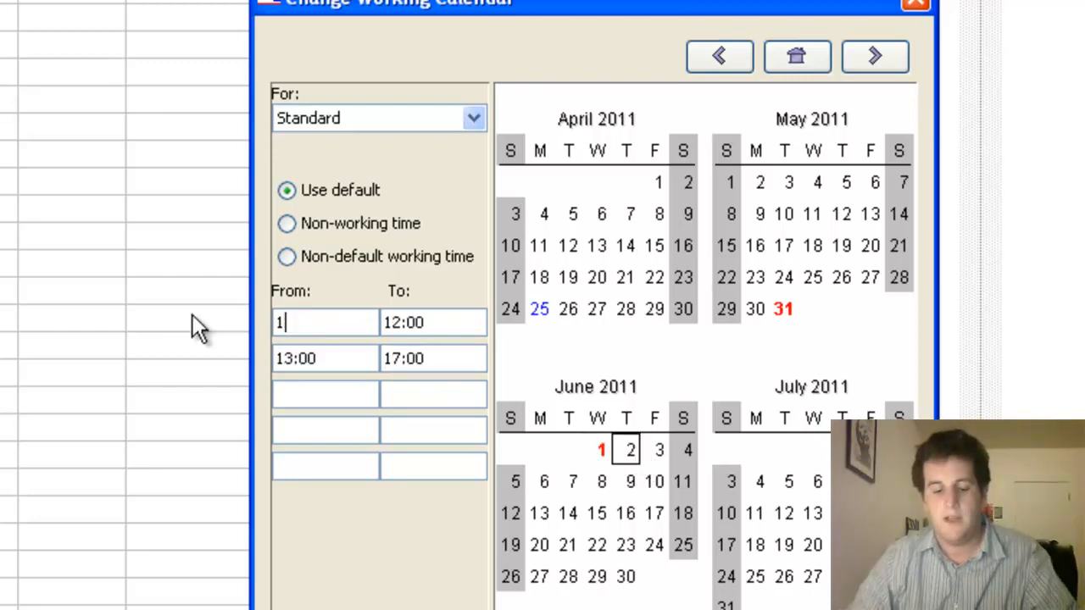
{"action": "type", "text": "2:35"}
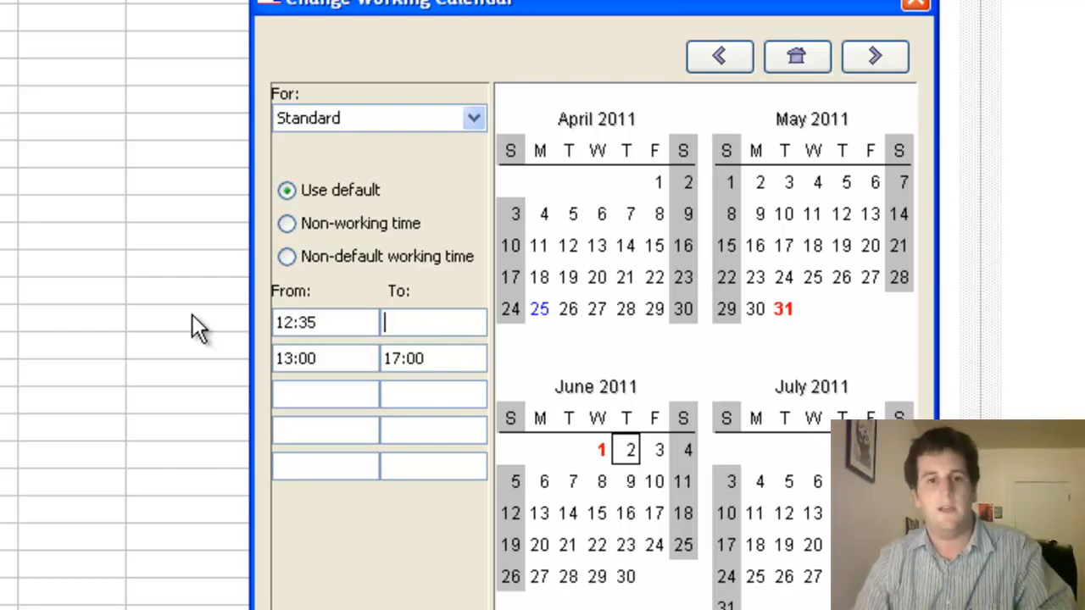
{"action": "type", "text": "15:15"}
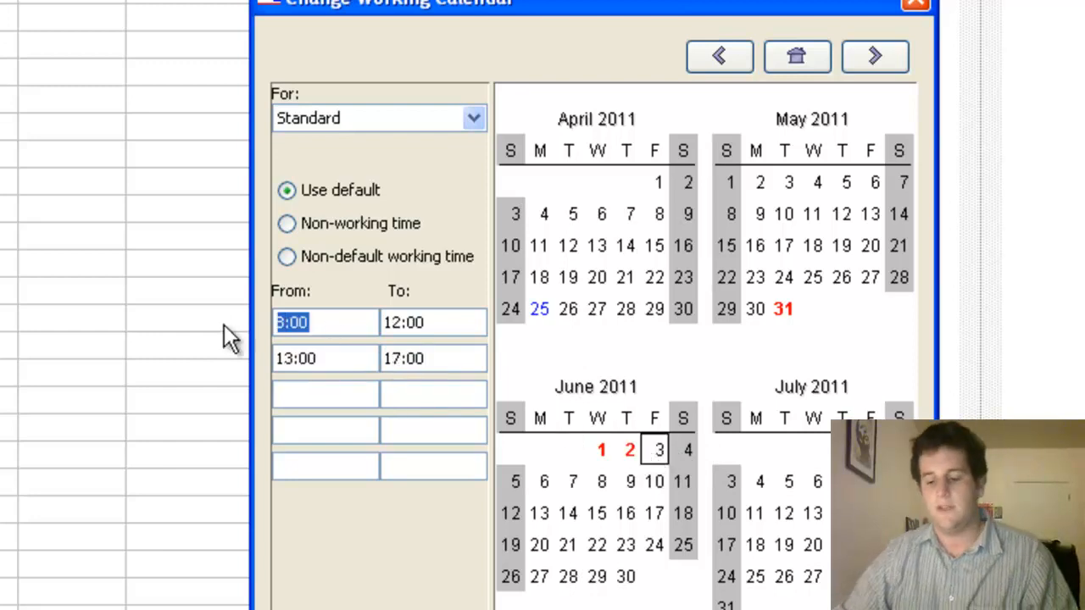
Step: Enter a 10:00 to 11:40 first period for June 3 and begin its second period at 15:
{"action": "type", "text": "10"}
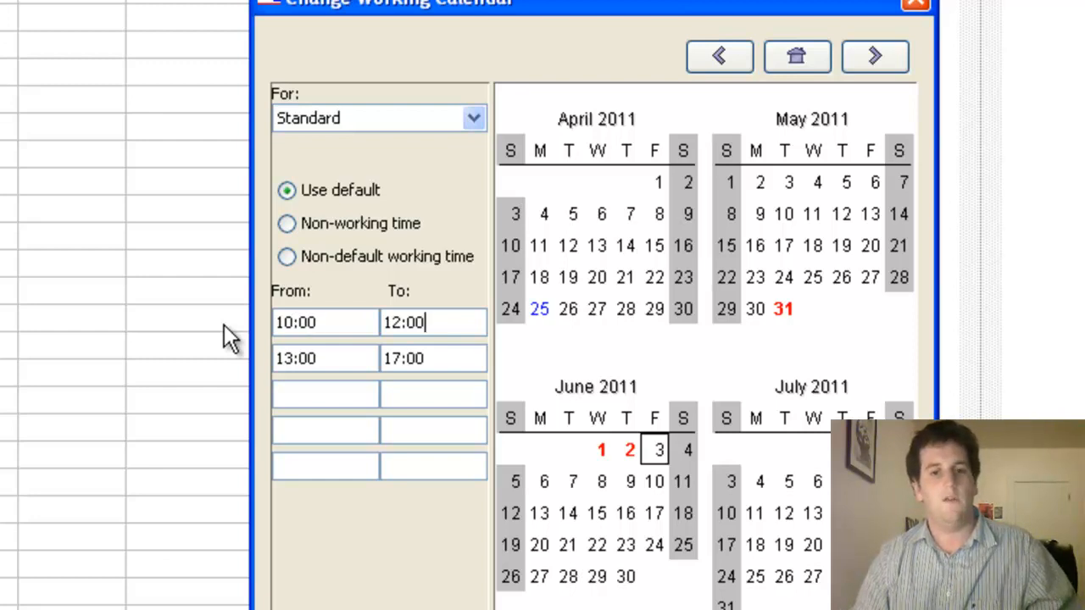
{"action": "key", "text": "BackSpace"}
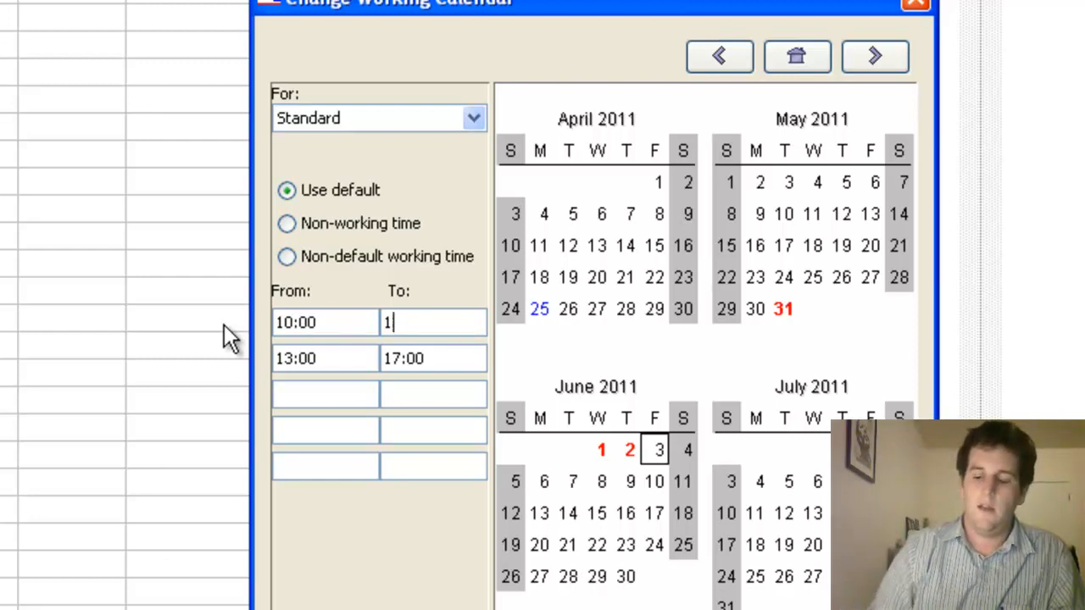
{"action": "type", "text": "1:40"}
{"action": "left_click", "coordinate": [325, 357]}
{"action": "type", "text": "12:35"}
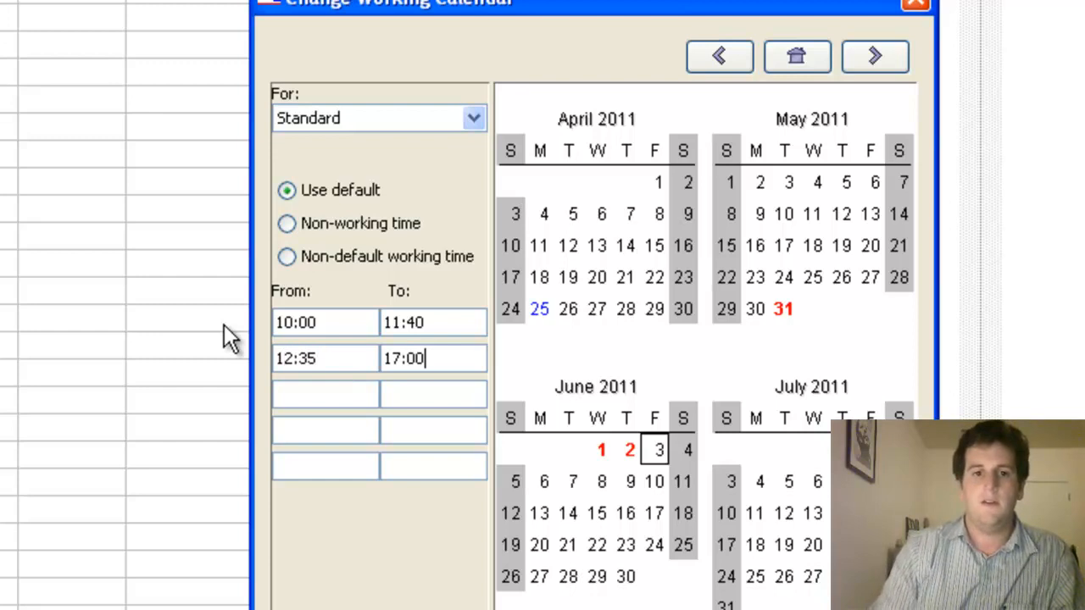
{"action": "type", "text": "15:"}
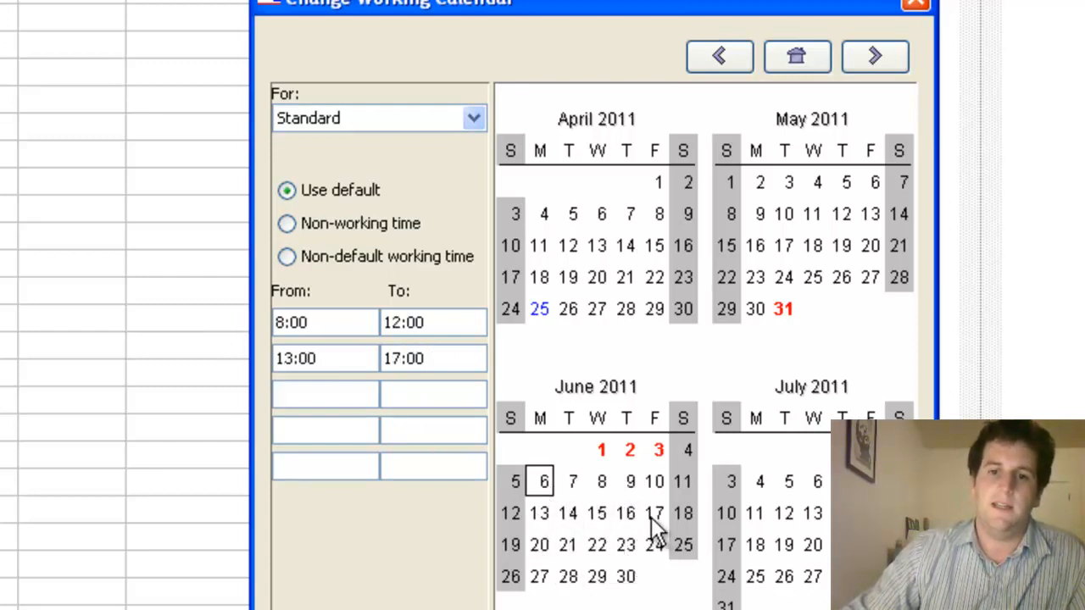
{"action": "mouse_move", "coordinate": [627, 509]}
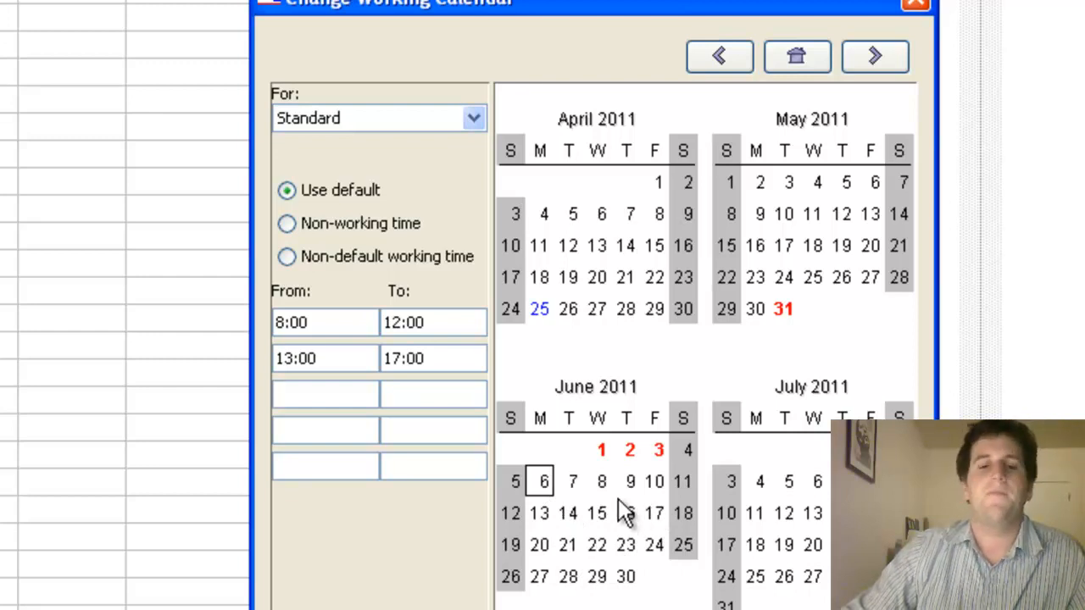